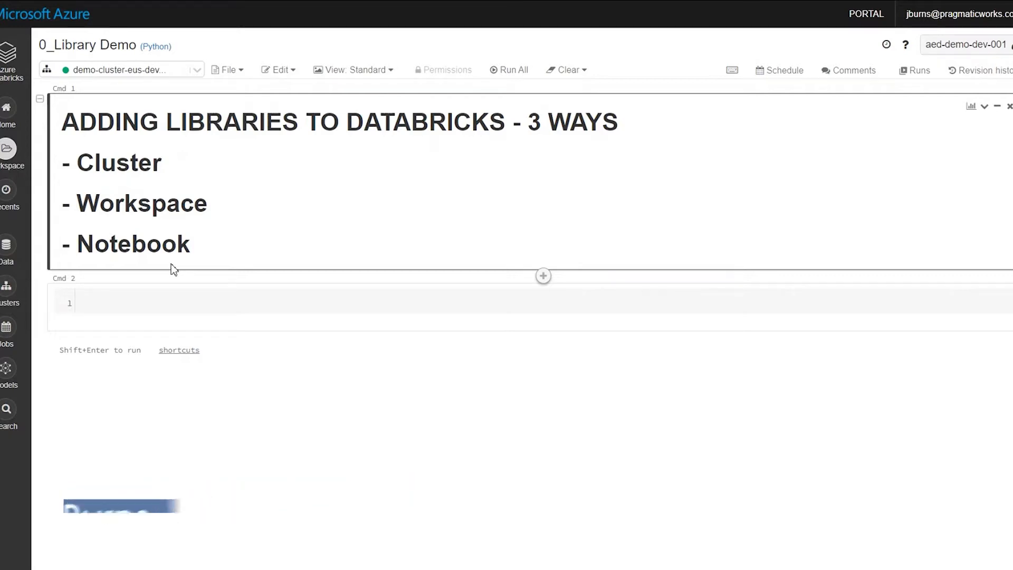
mouse_move(233, 272)
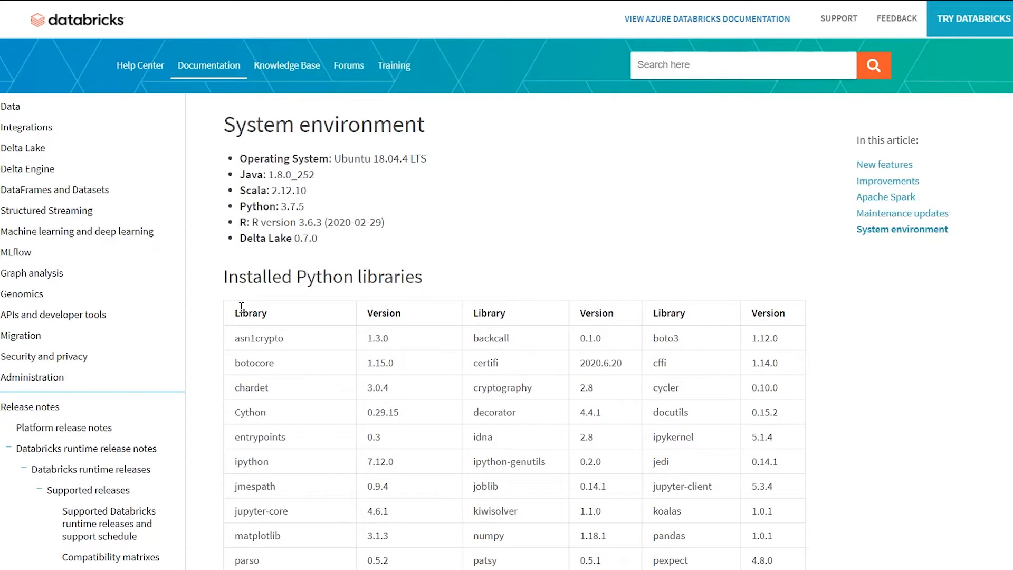
mouse_move(323, 209)
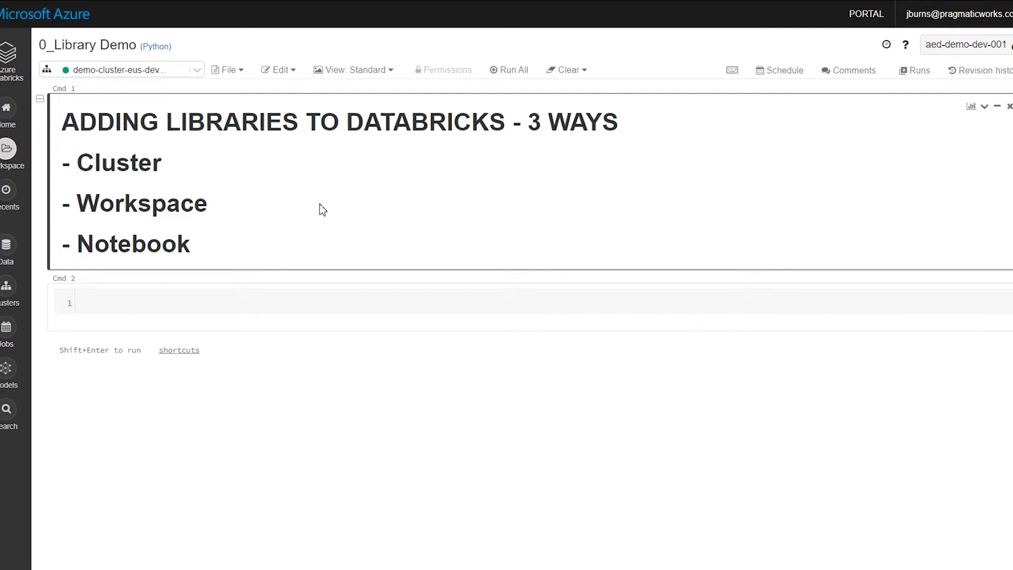
mouse_move(6, 287)
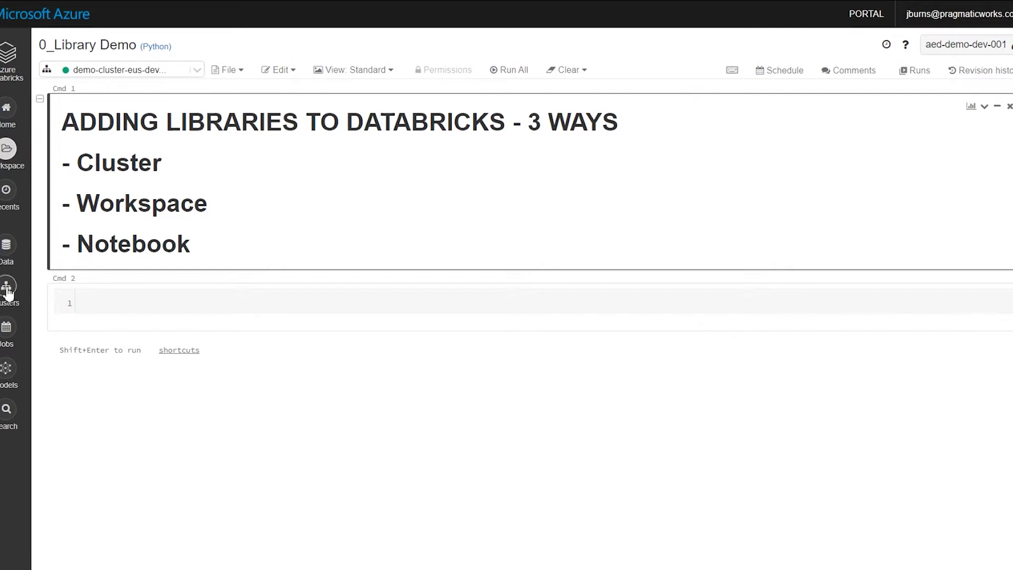
Show the libraries of demo-cluster-eus-dev-001, listing the spark-excel Maven package.
click(8, 285)
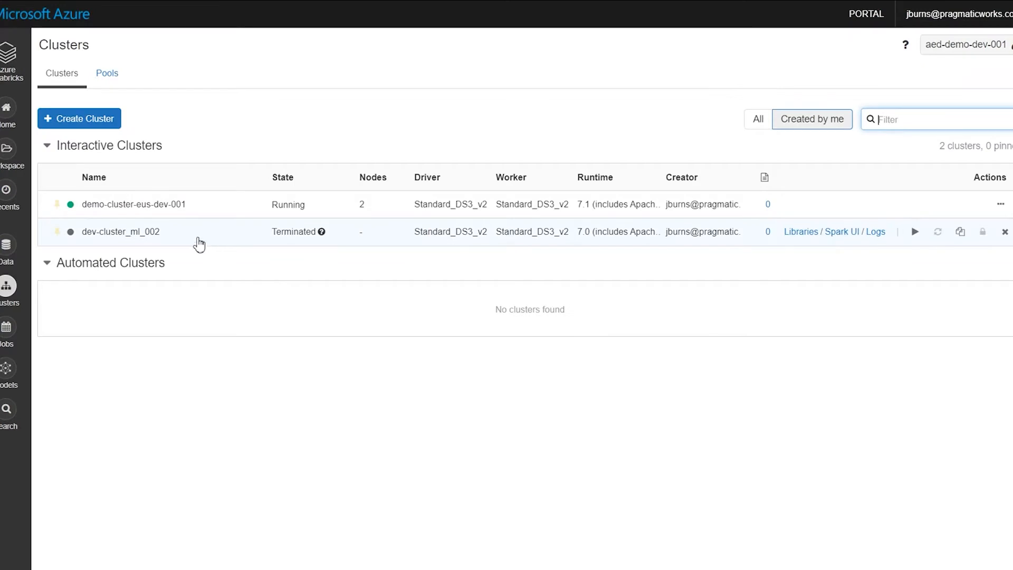
mouse_move(150, 231)
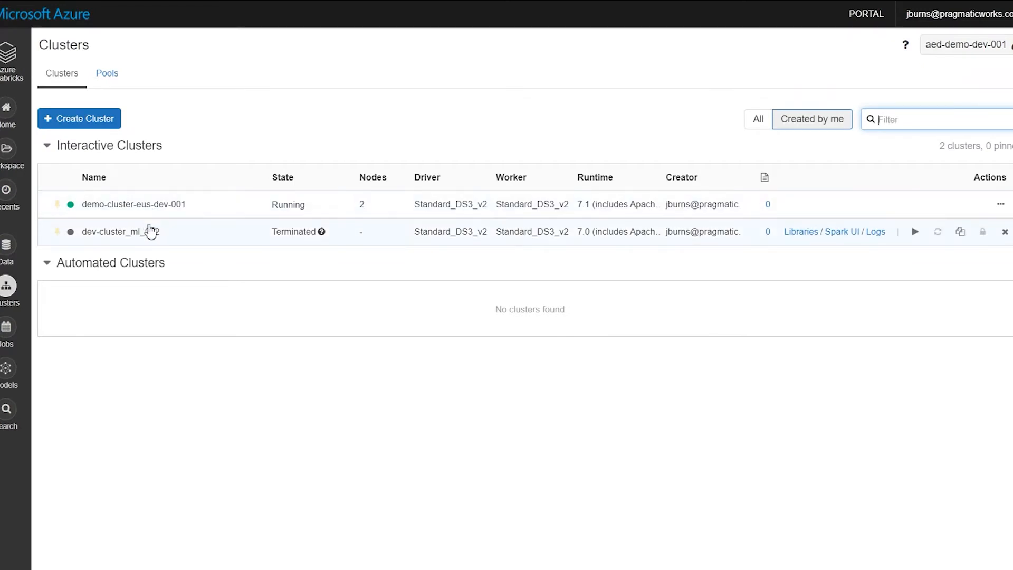
mouse_move(149, 210)
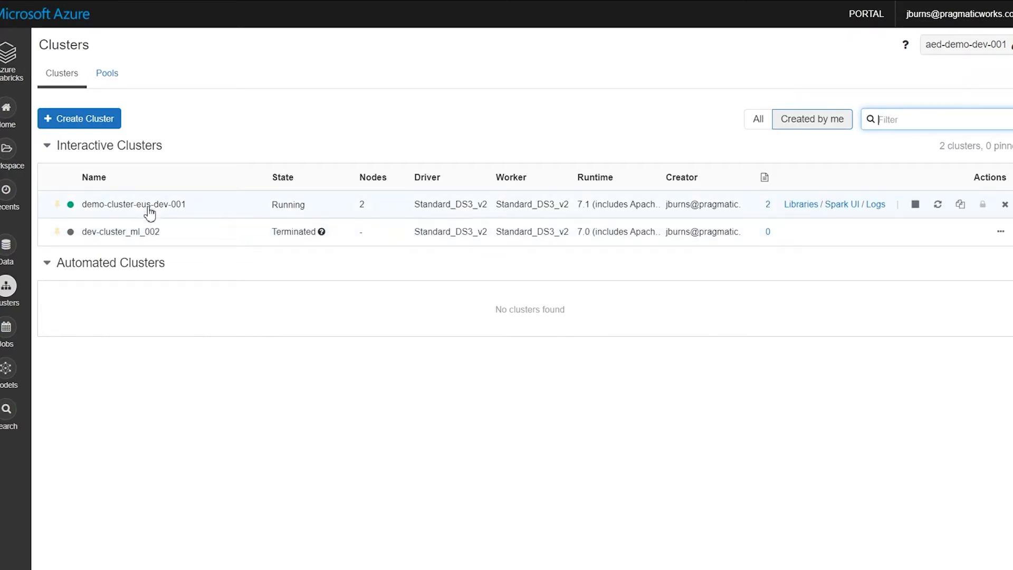
mouse_move(142, 219)
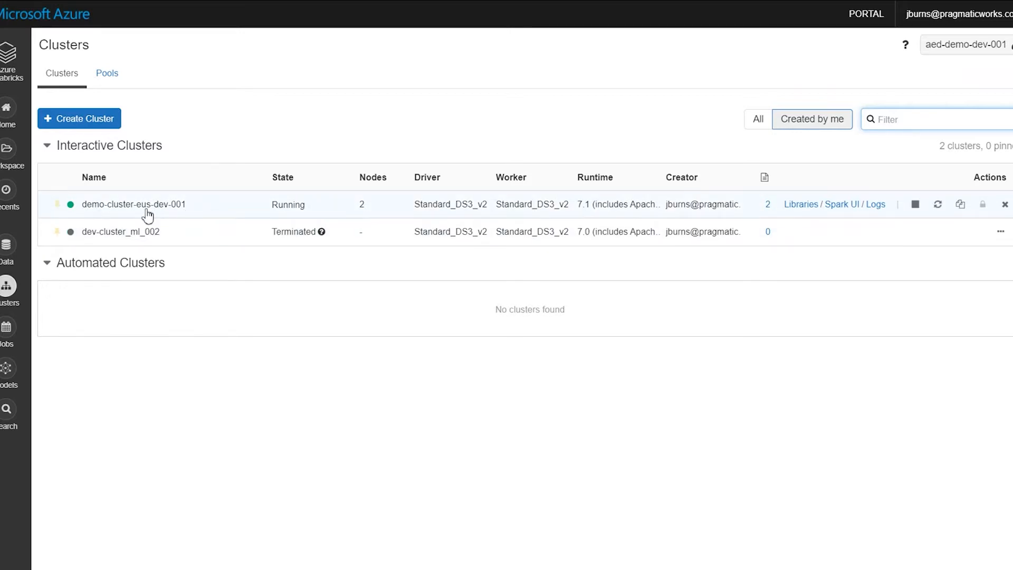
mouse_move(836, 208)
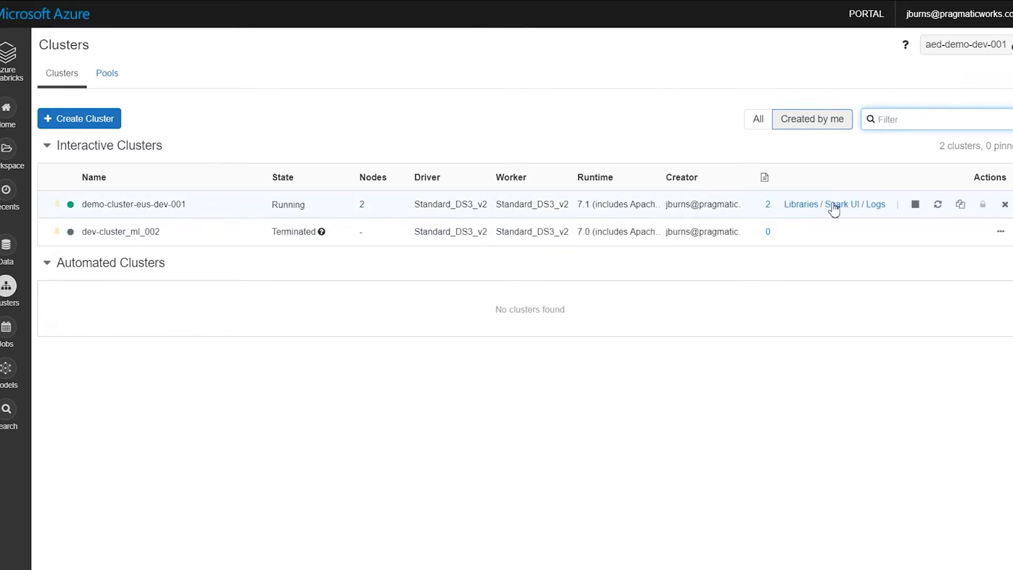
click(800, 204)
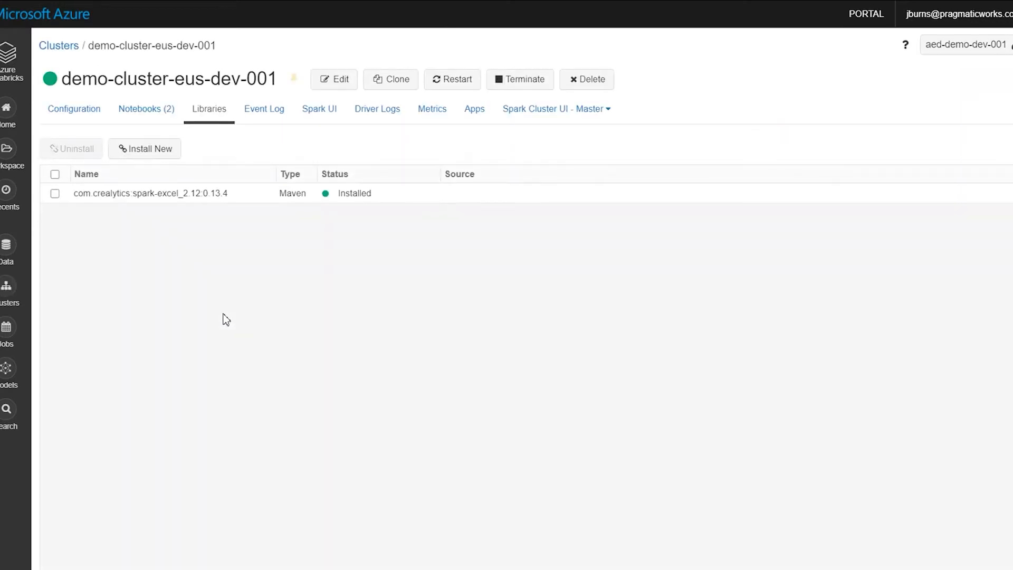
mouse_move(118, 208)
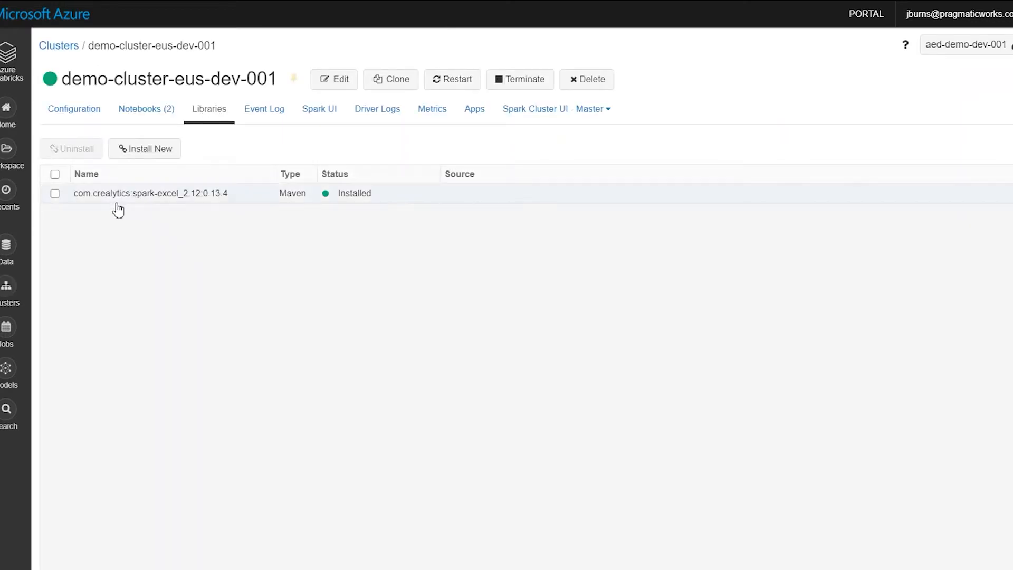
mouse_move(142, 204)
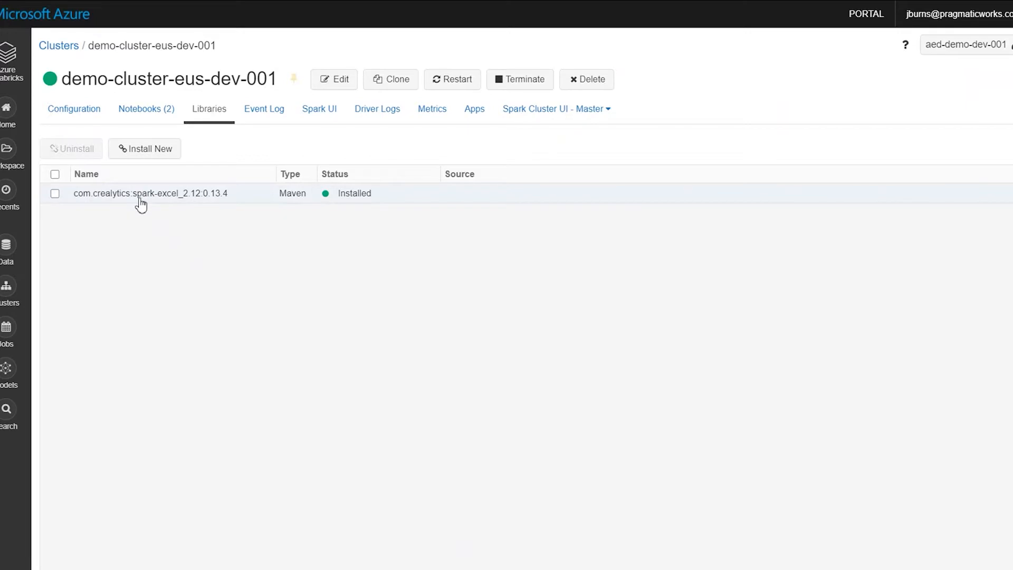
mouse_move(125, 211)
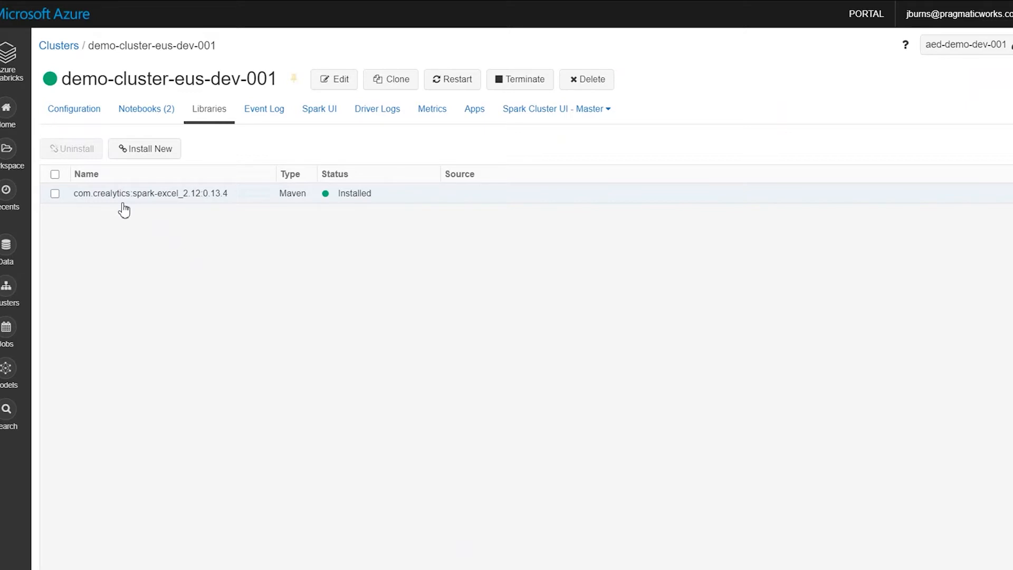
mouse_move(115, 200)
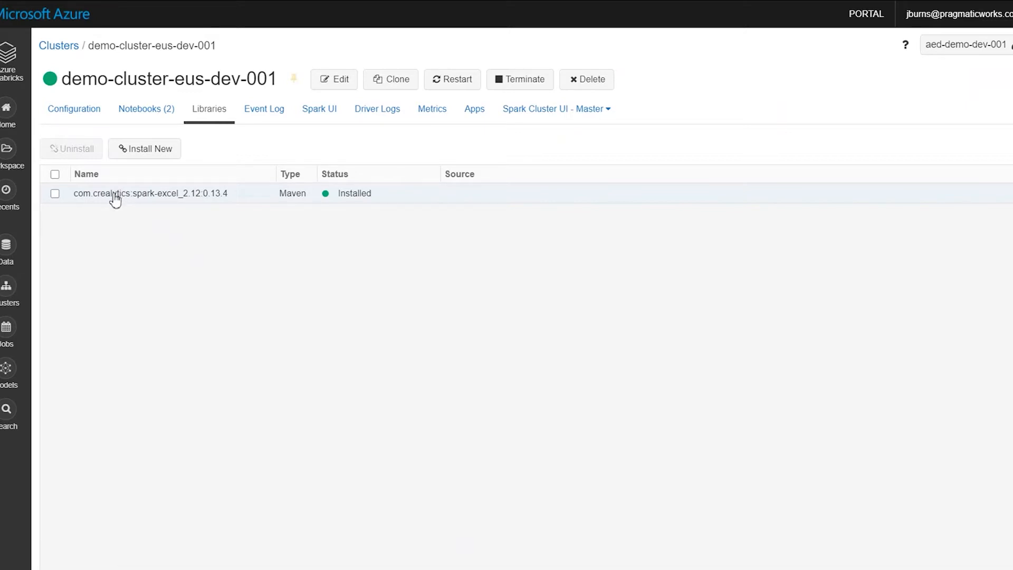
mouse_move(144, 149)
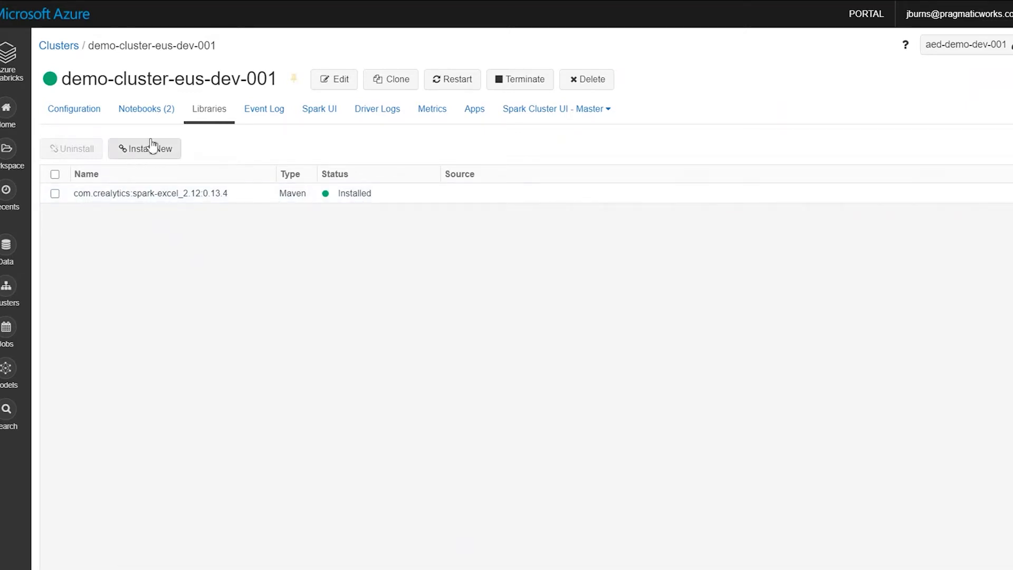
mouse_move(190, 123)
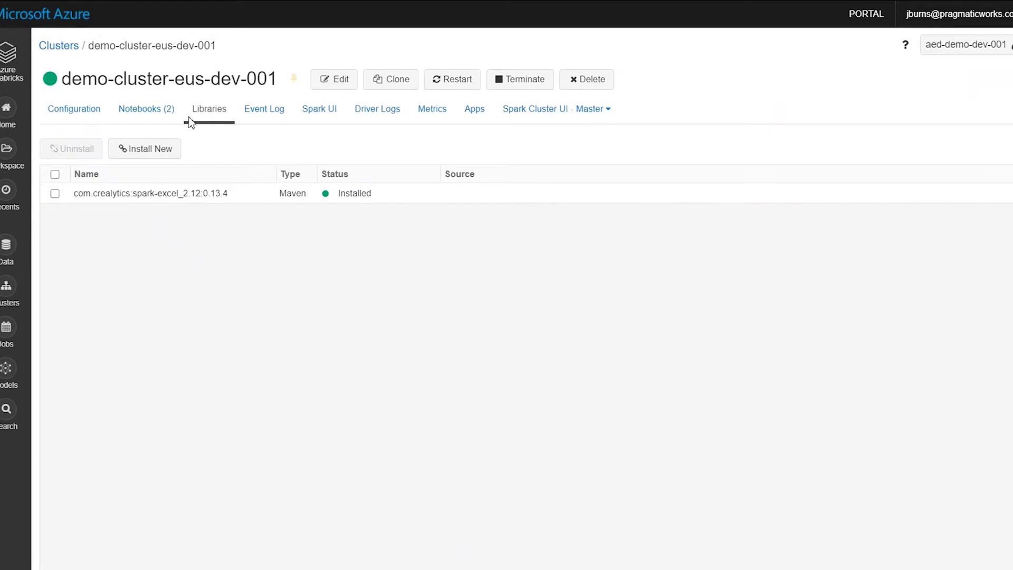
click(145, 149)
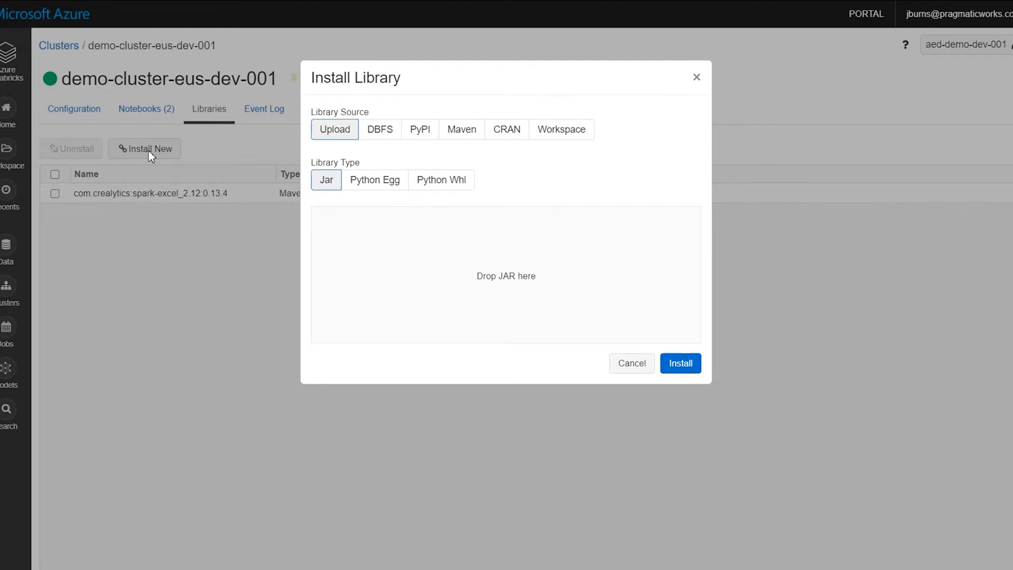
mouse_move(461, 129)
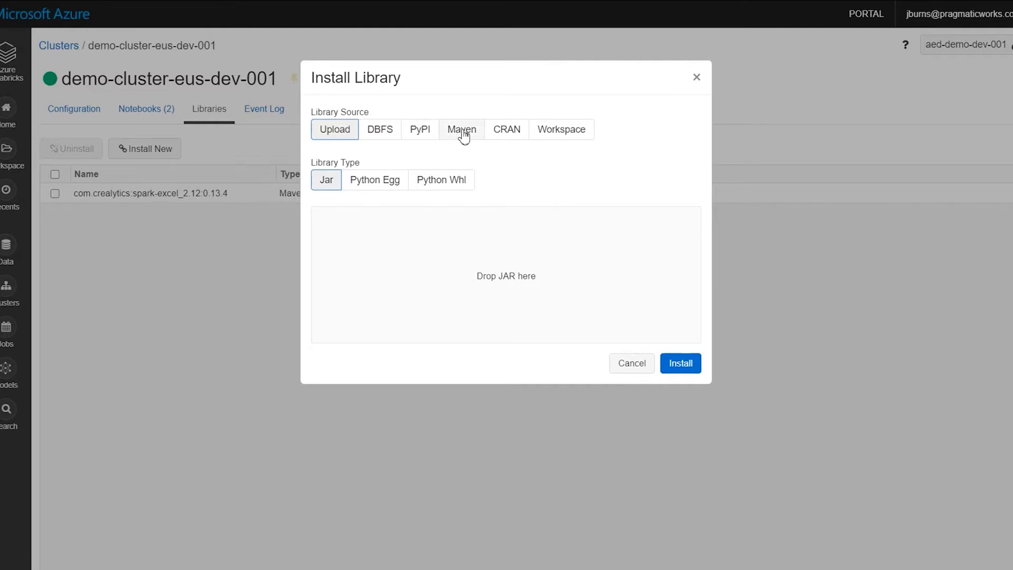
click(462, 129)
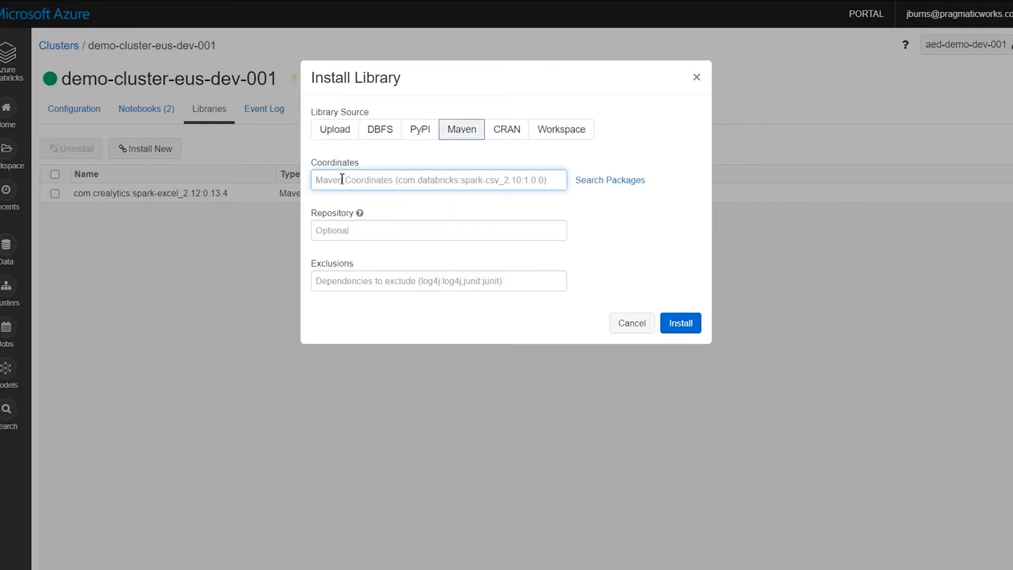
mouse_move(342, 183)
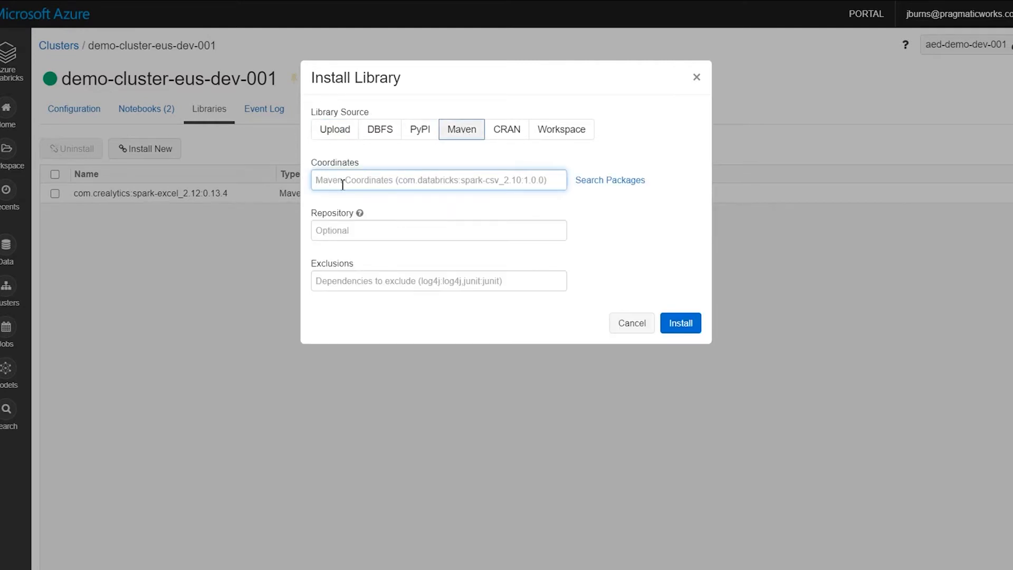
text(com.crealytics:spark-excel_2.12:0.13.4)
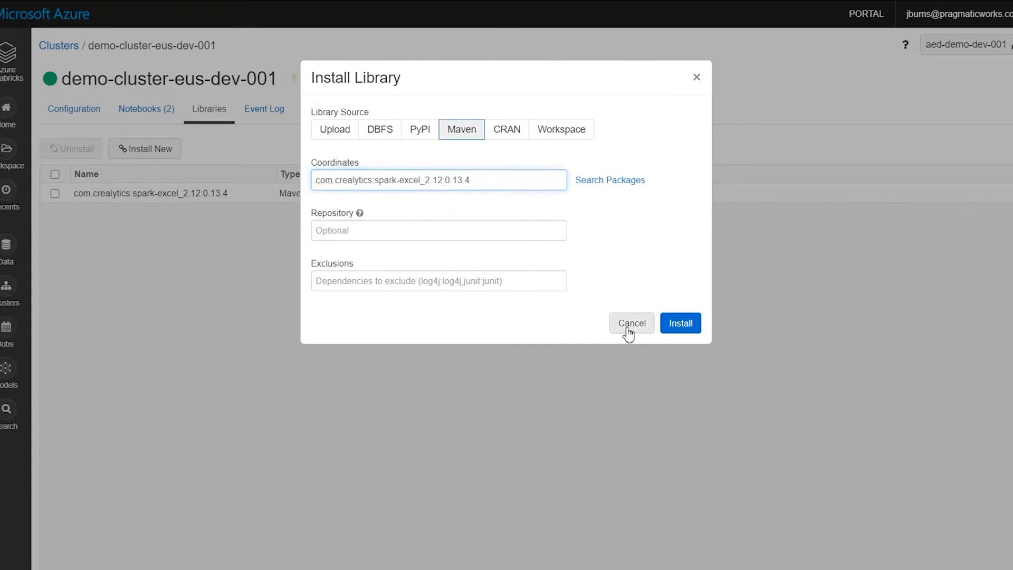
click(679, 323)
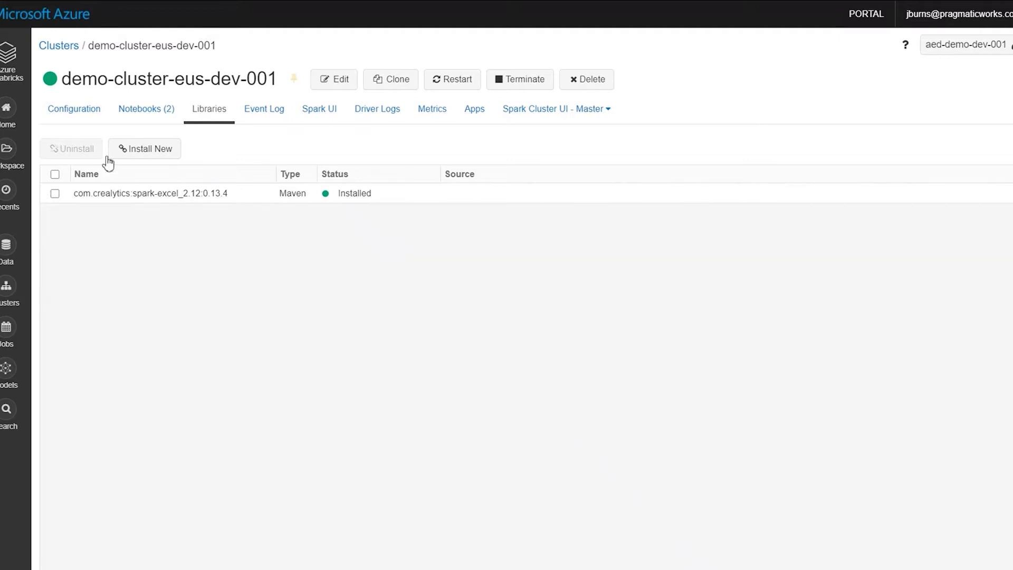
Return to the 1_Data Extraction notebook and list the orders xlsx file in the first cell.
click(8, 189)
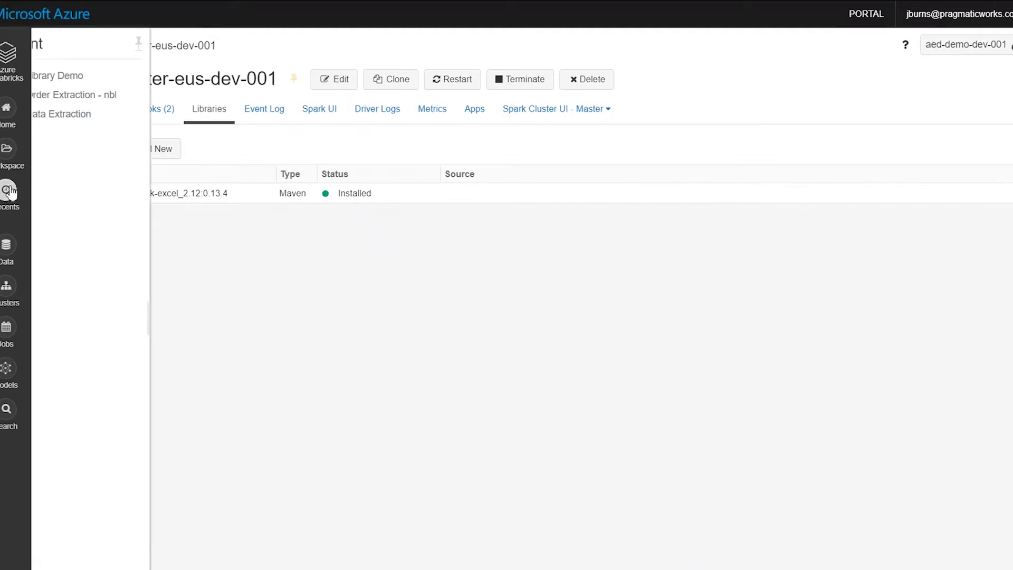
click(62, 114)
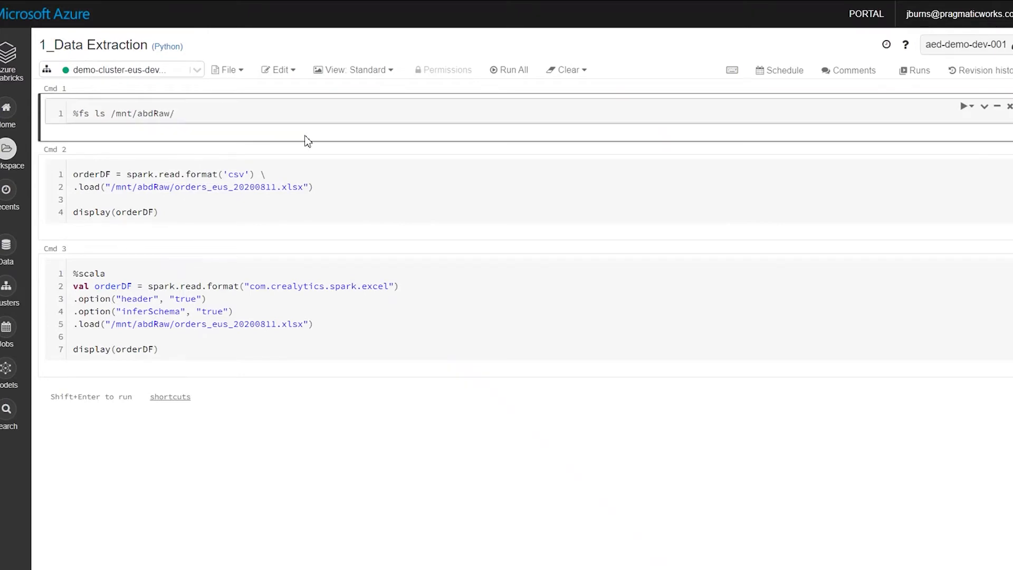
click(967, 105)
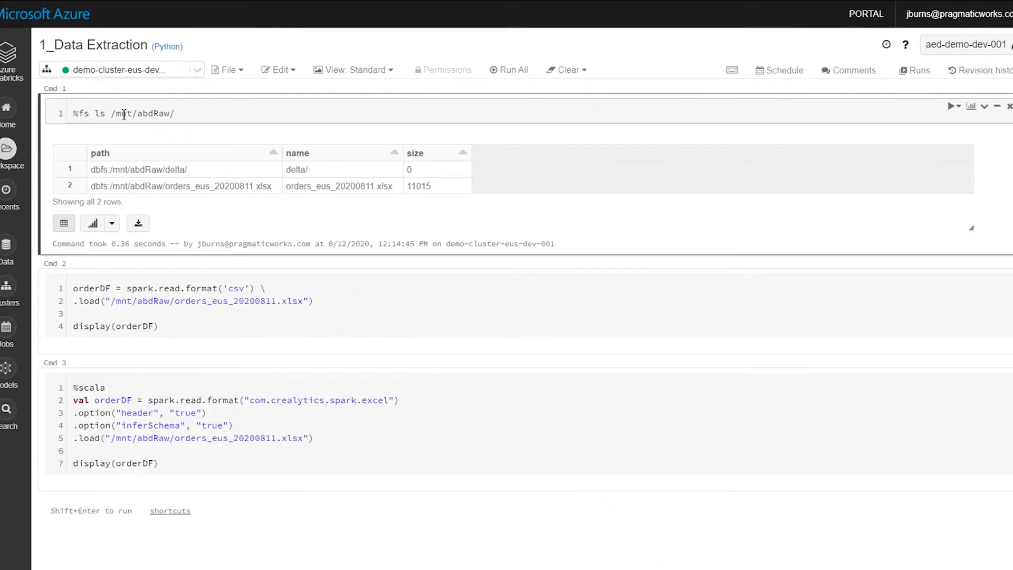
mouse_move(159, 138)
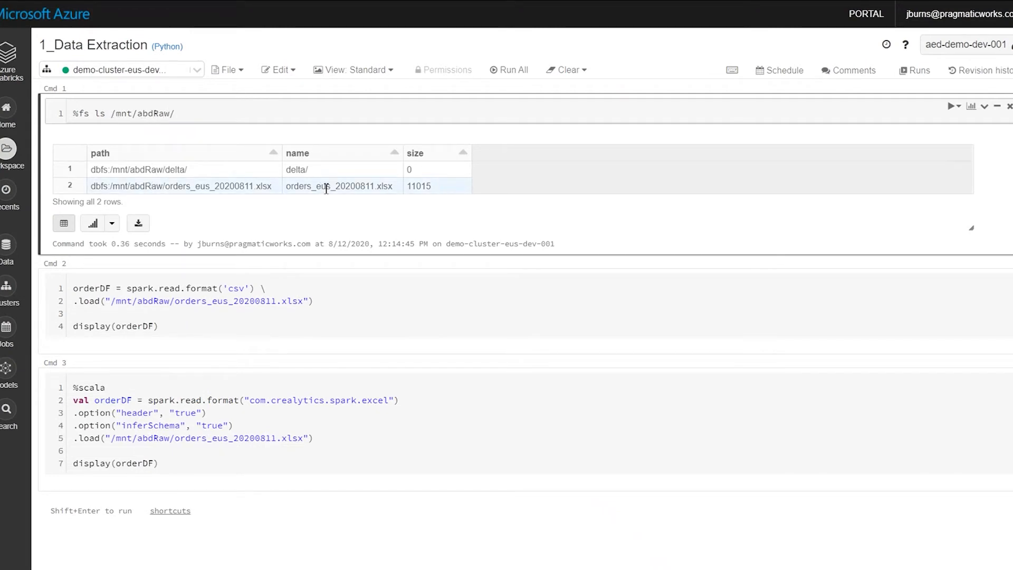
Change the Cmd 2 reader from format('csv') to format('text') for the orders spreadsheet.
click(215, 326)
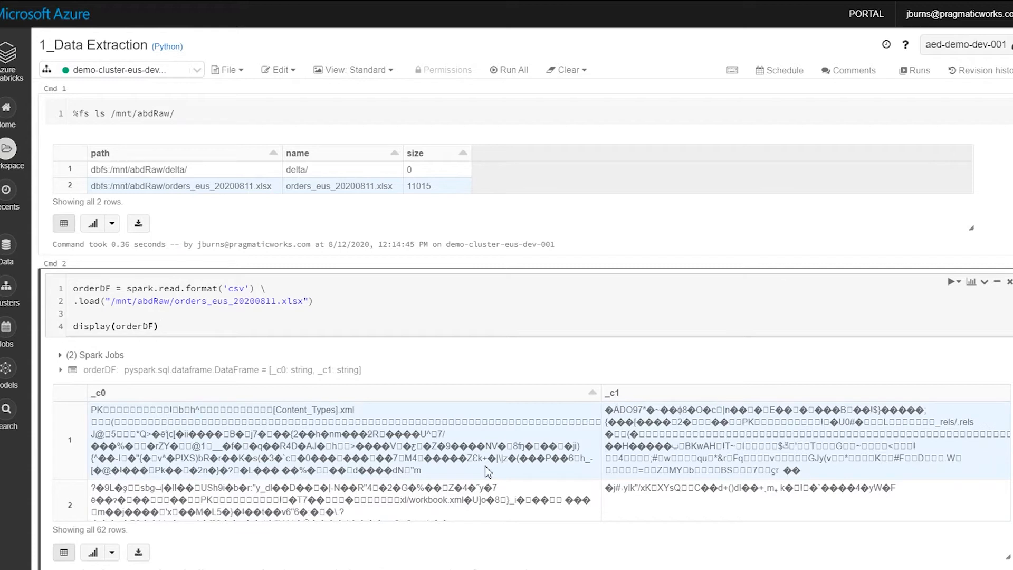
click(159, 326)
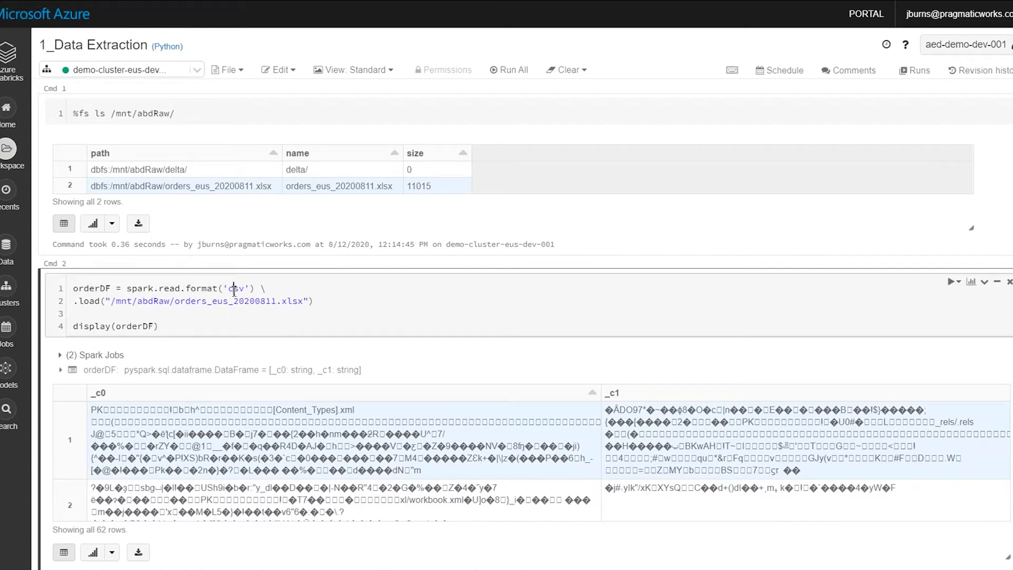
text(text)
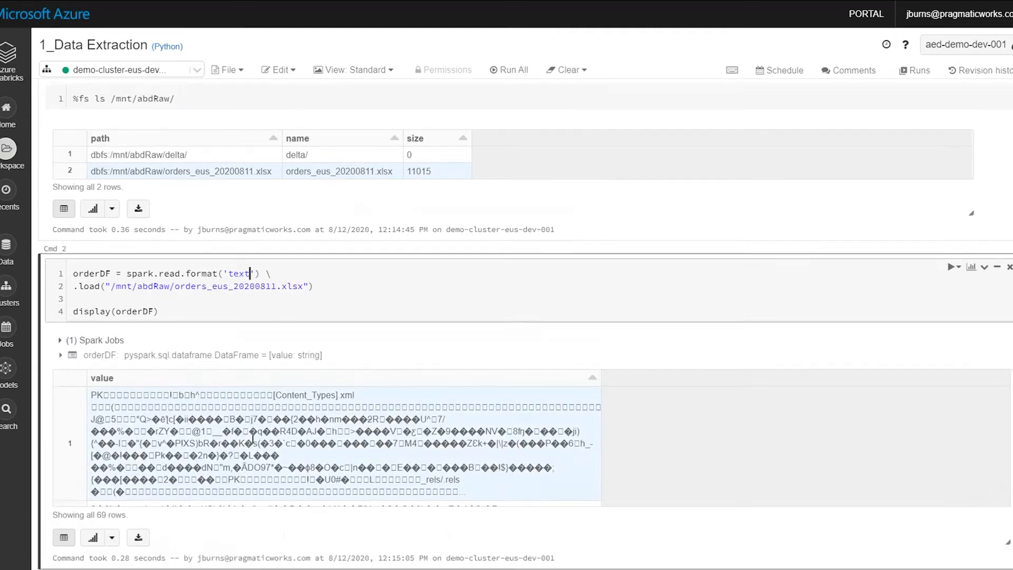
Run the %scala spark-excel cell with header and inferSchema, yielding a clean 45-row order table.
scroll(down, 3)
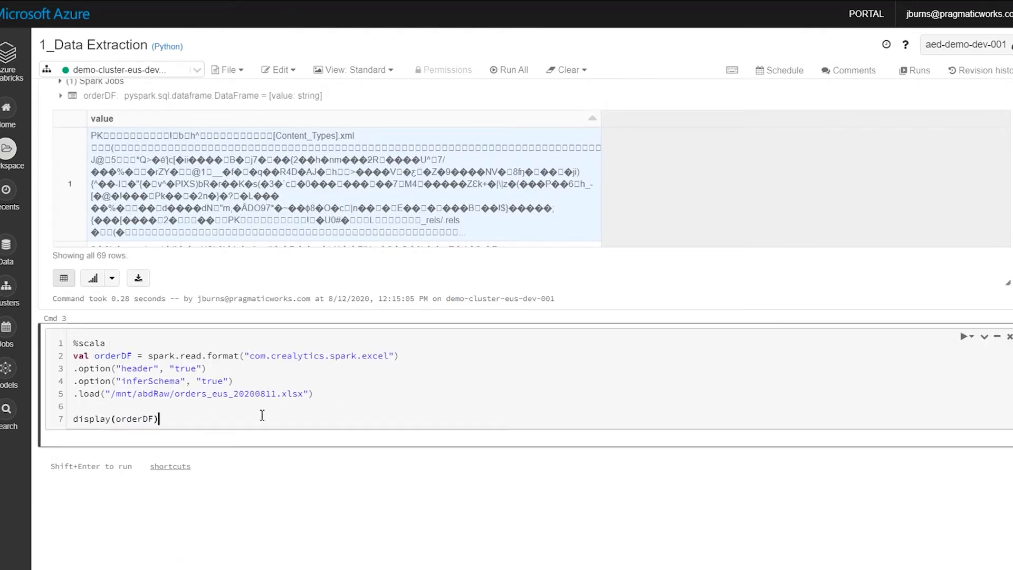
key(shift+enter)
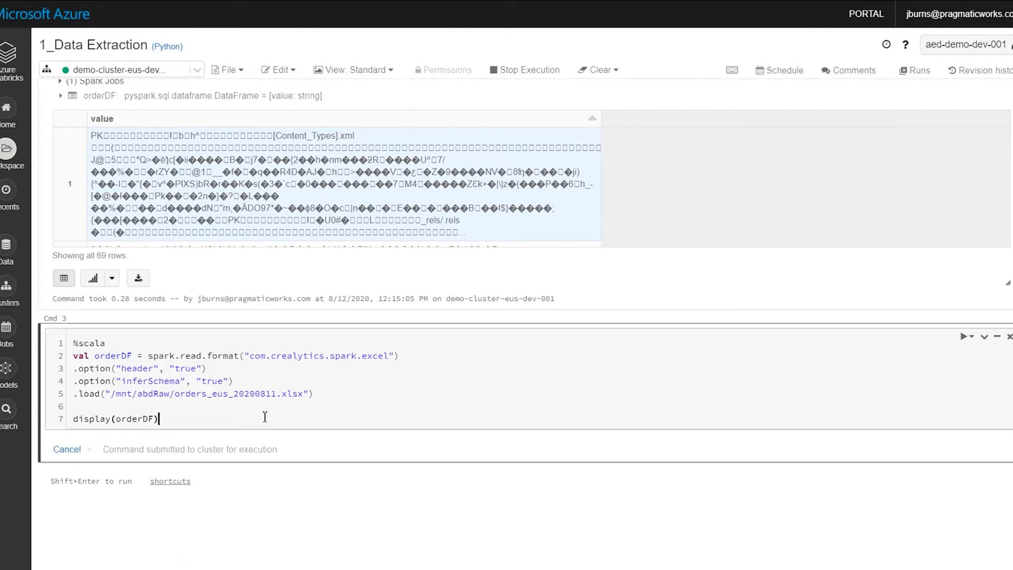
click(951, 336)
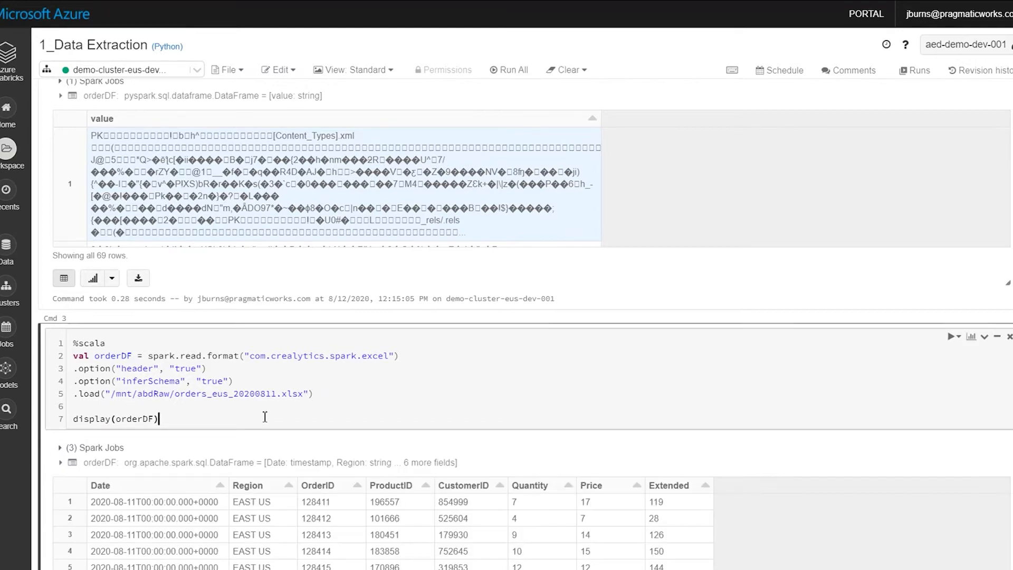
scroll(down, 3)
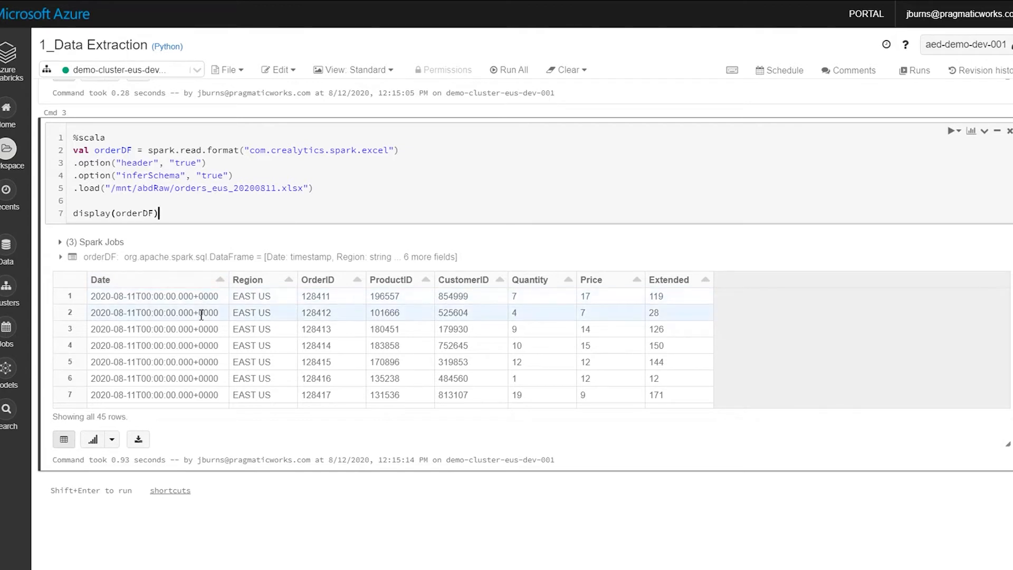
mouse_move(200, 295)
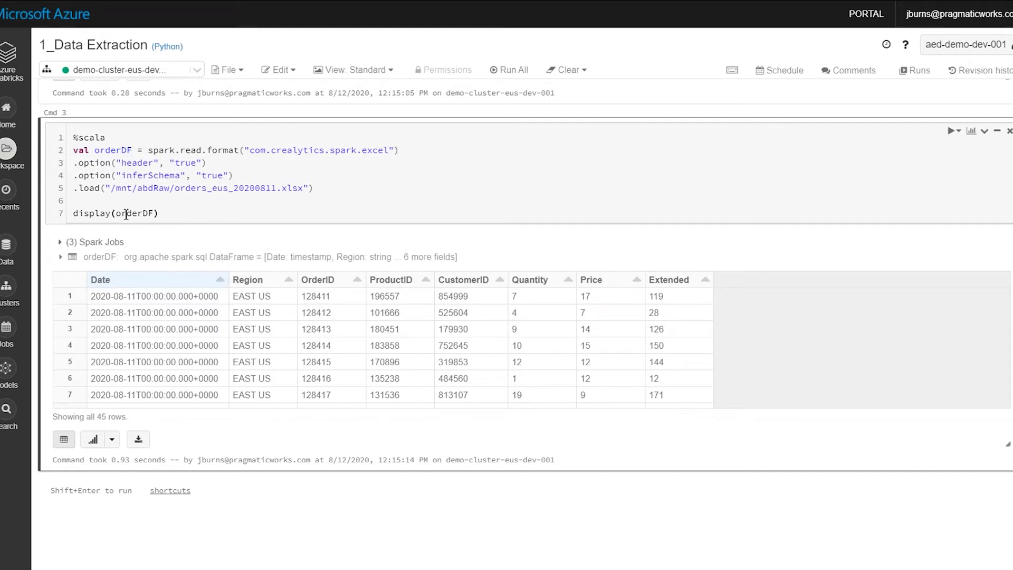
click(158, 213)
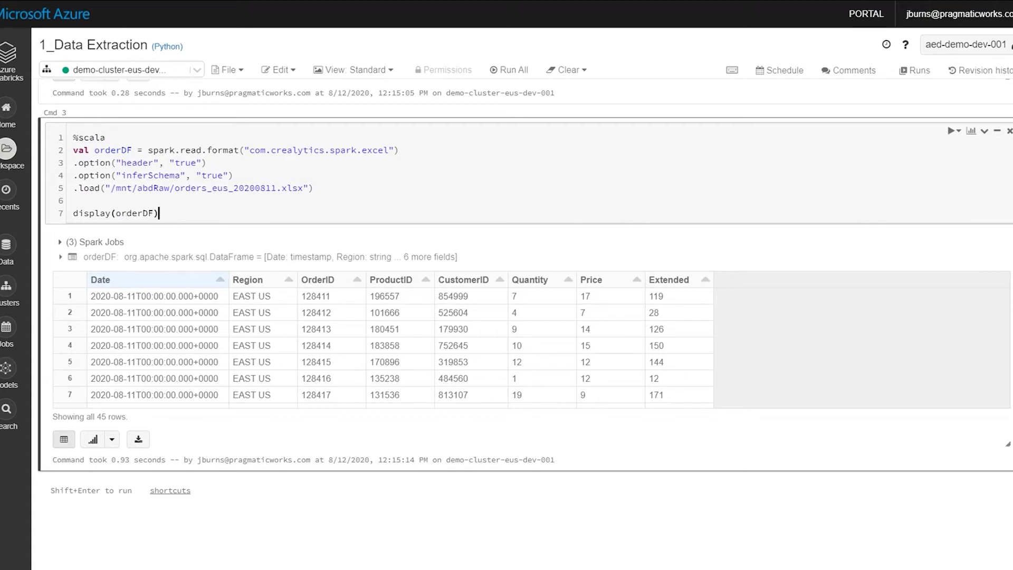
click(8, 148)
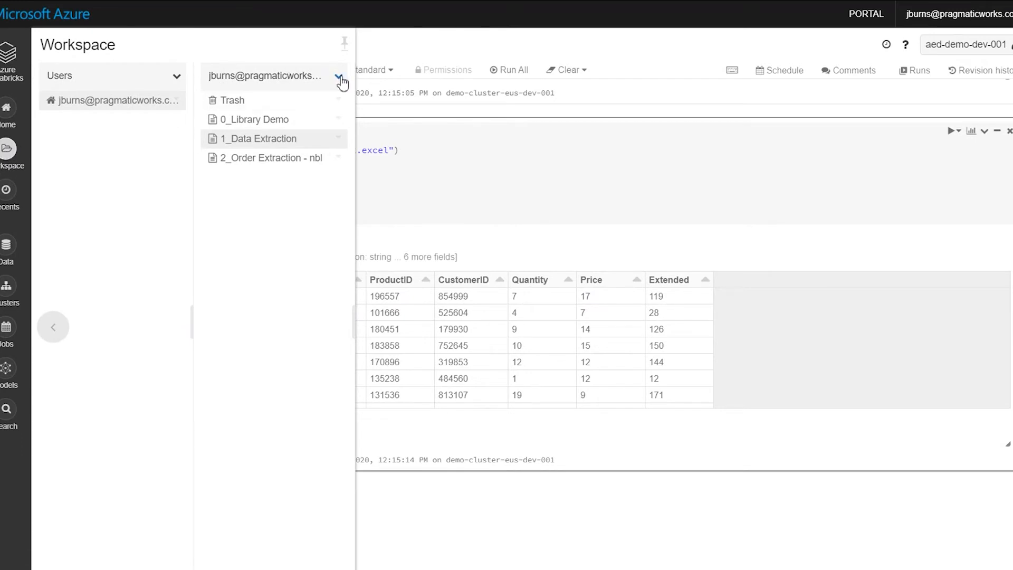
mouse_move(267, 72)
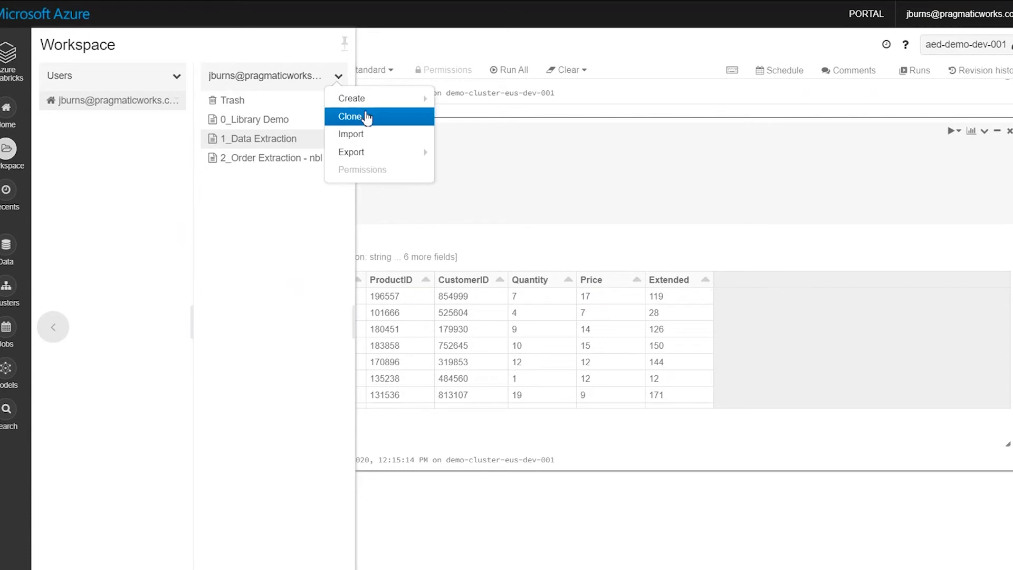
mouse_move(353, 98)
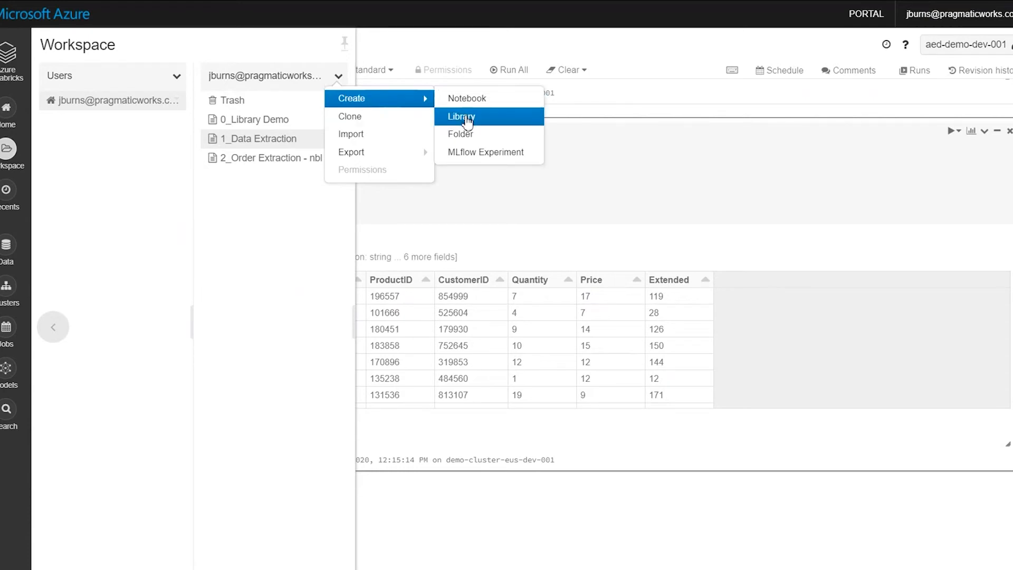
Create a workspace PyPI library for torch===1.5.0 from the user folder's Create > Library menu.
click(461, 117)
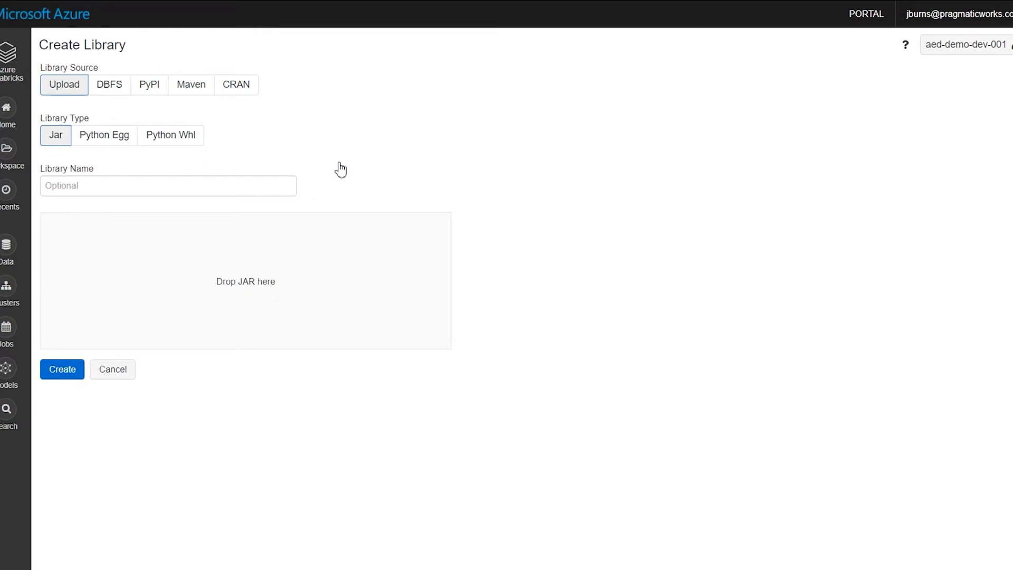
click(149, 85)
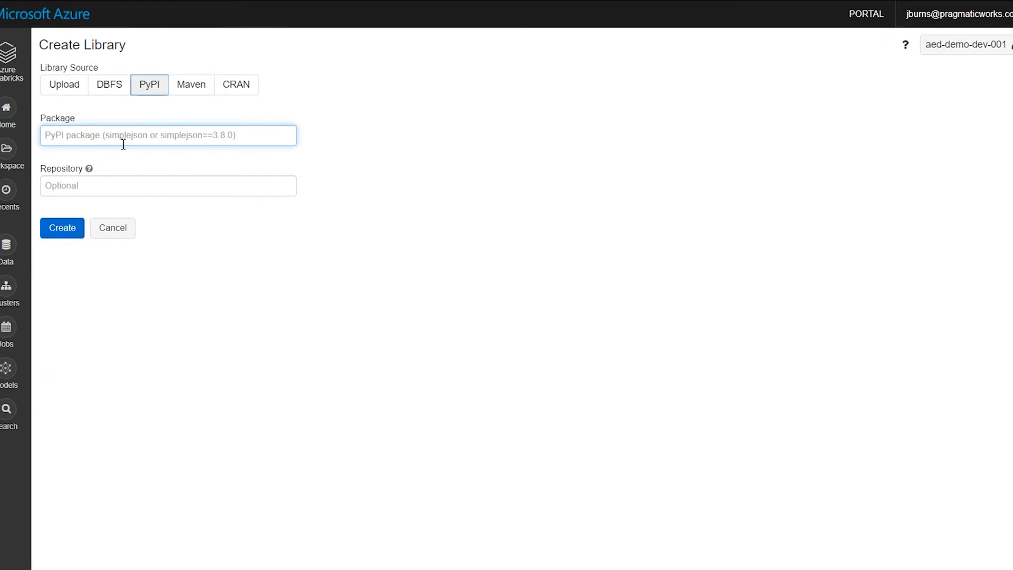
click(61, 228)
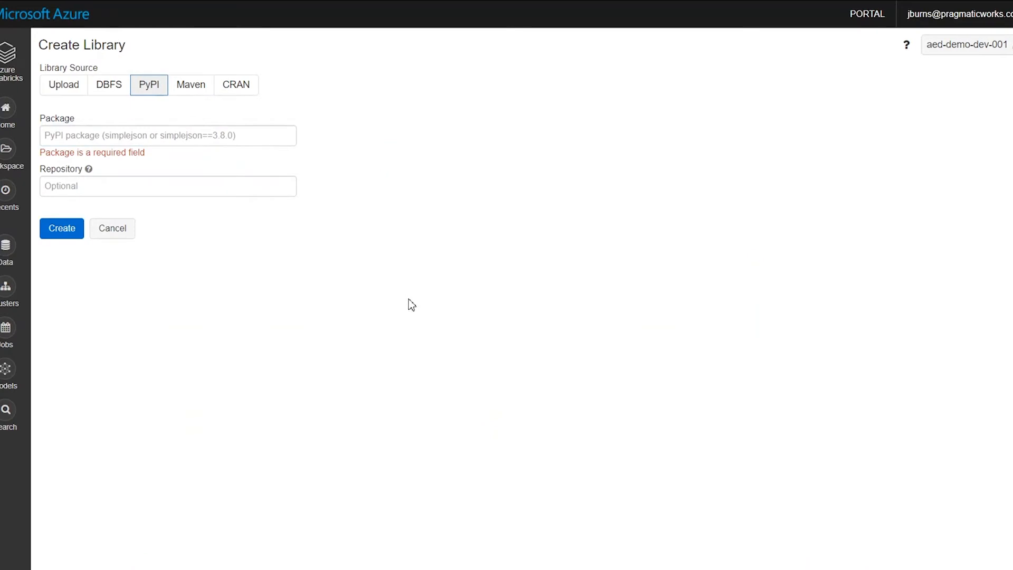
mouse_move(209, 336)
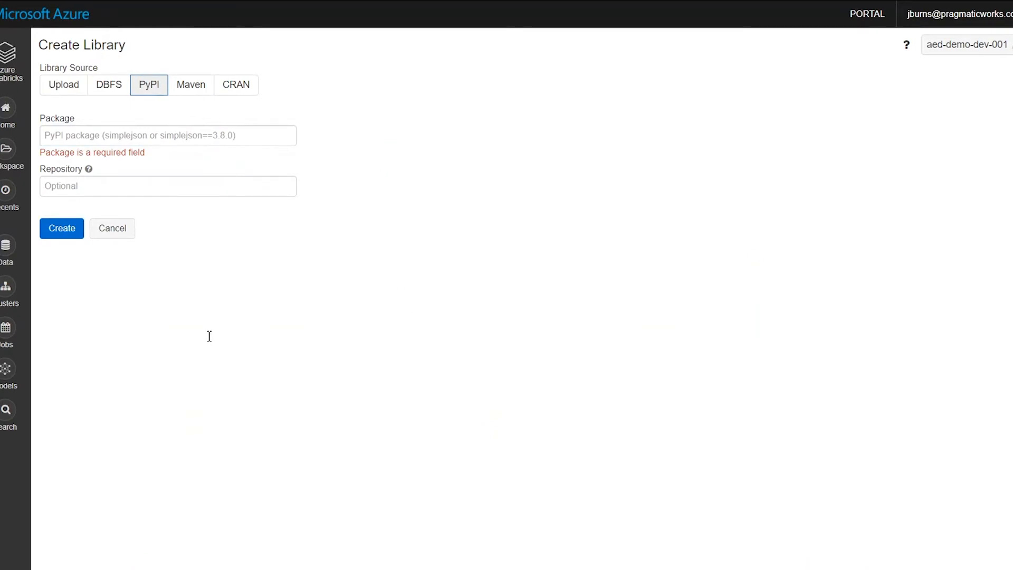
mouse_move(160, 339)
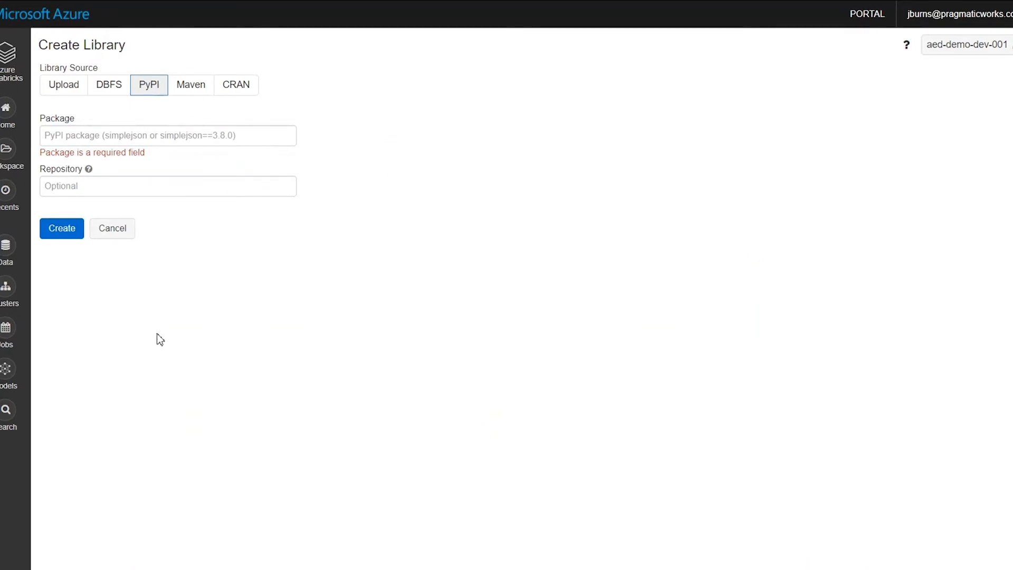
mouse_move(164, 342)
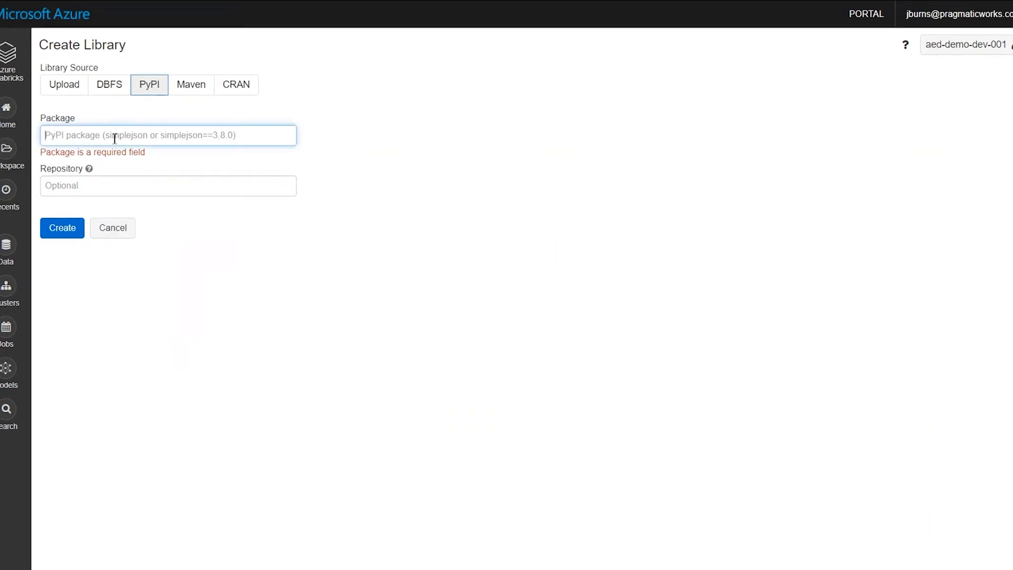
text(torch===1.5.0)
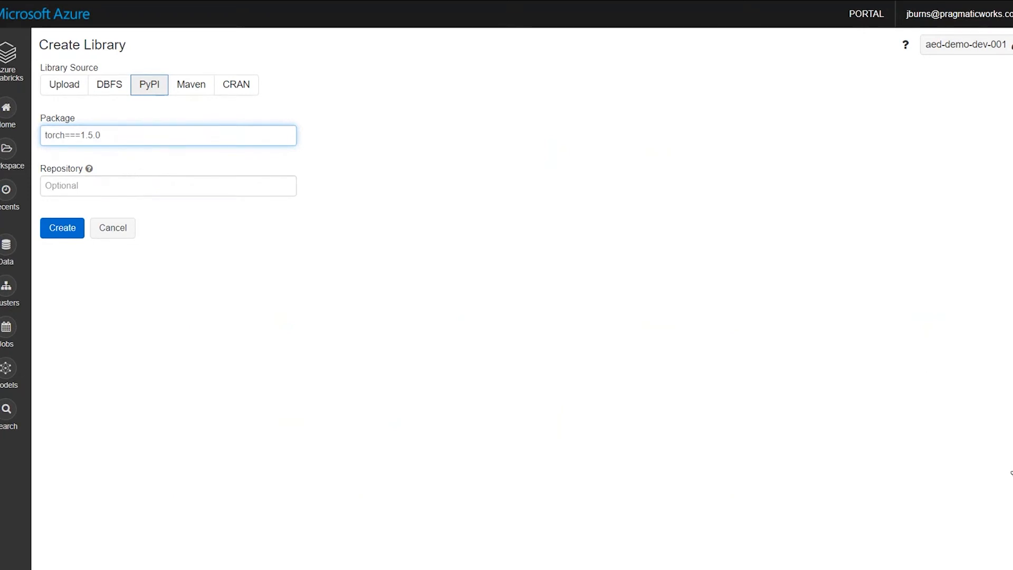
mouse_move(209, 241)
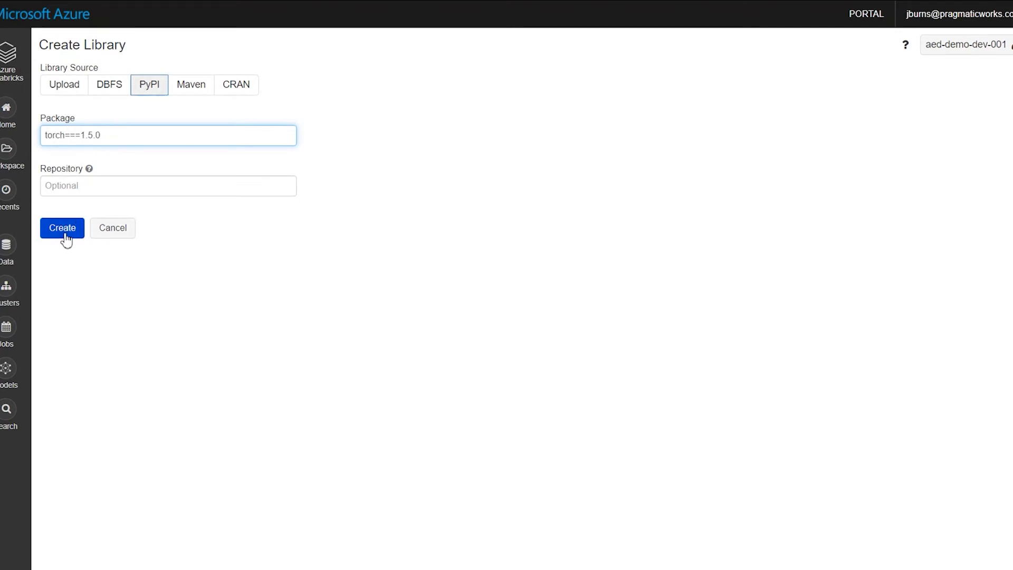
click(62, 228)
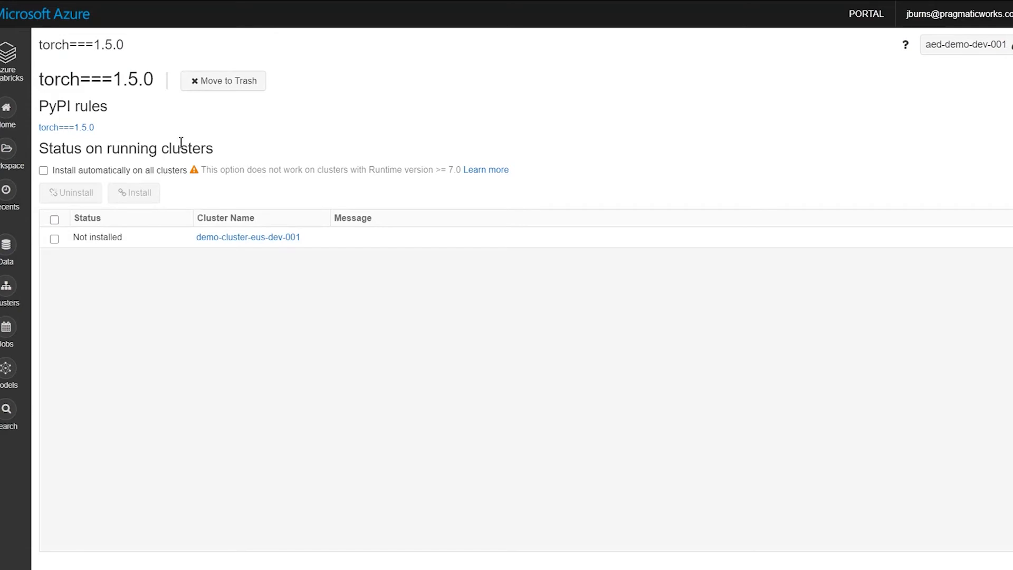
mouse_move(145, 266)
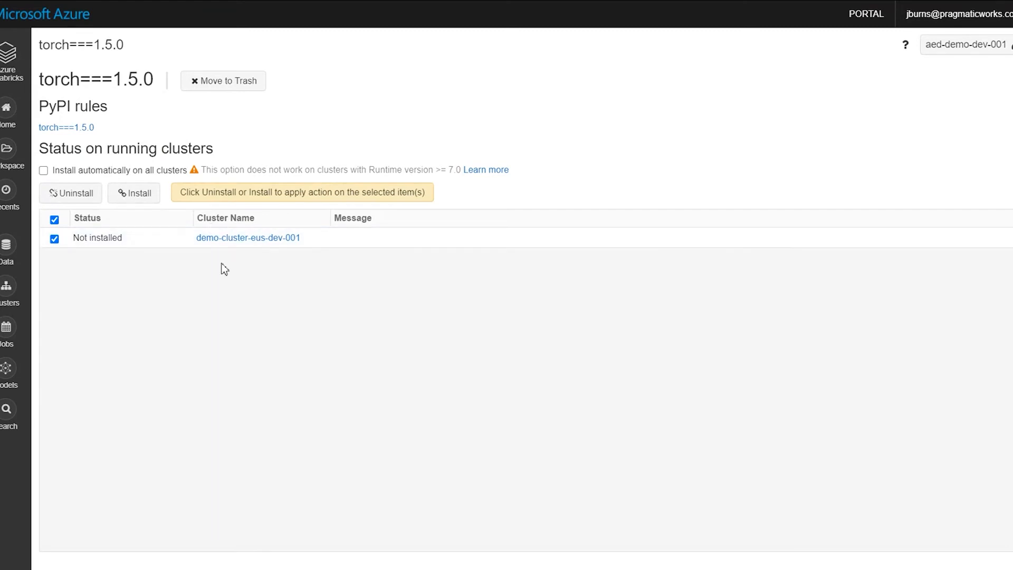
mouse_move(227, 365)
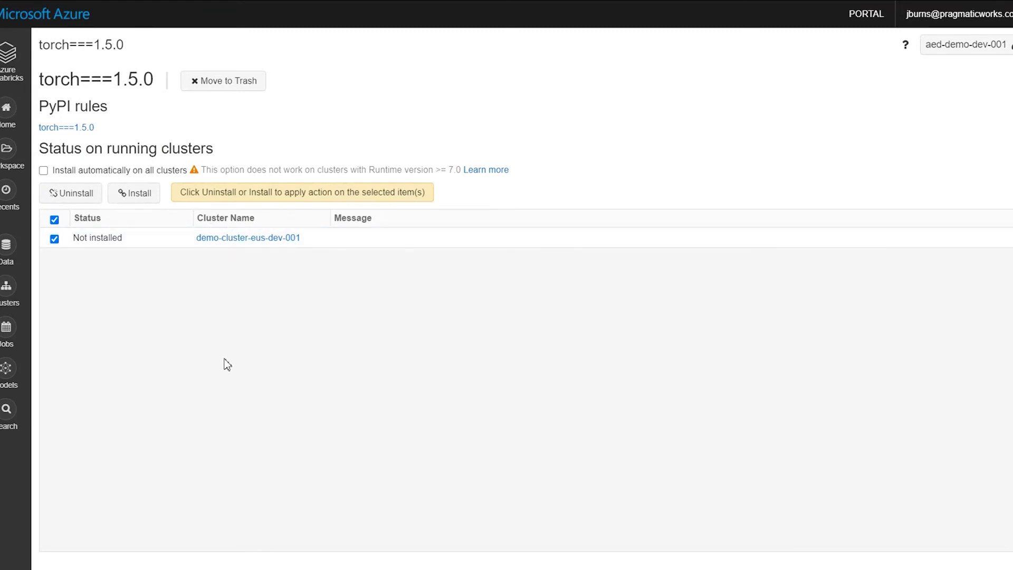
mouse_move(82, 237)
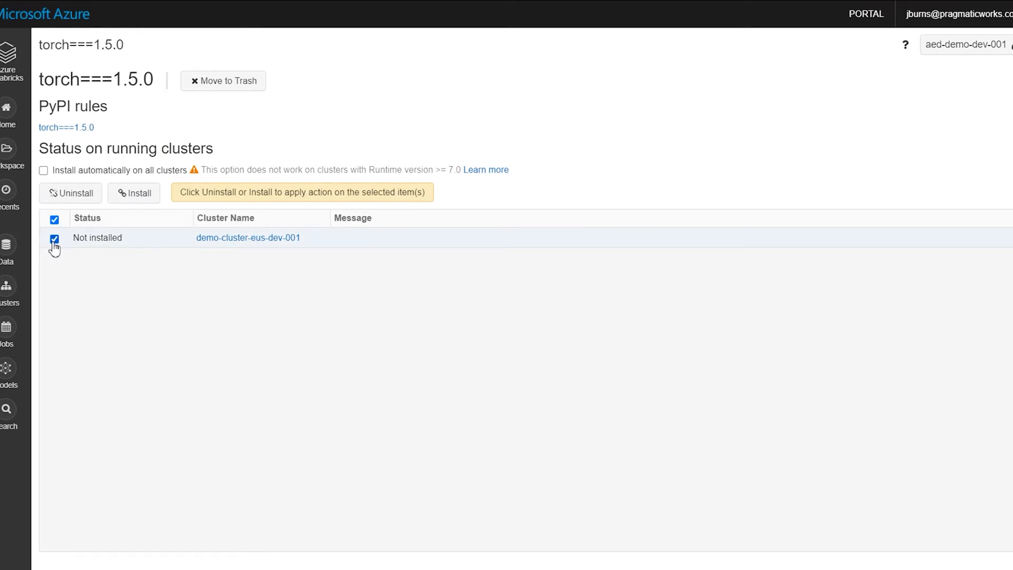
mouse_move(134, 192)
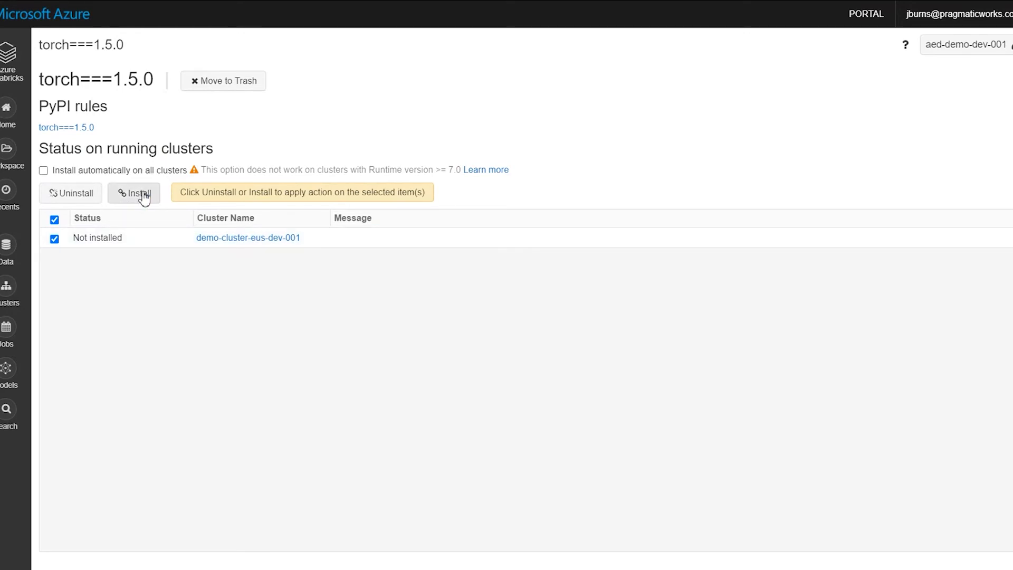
mouse_move(106, 98)
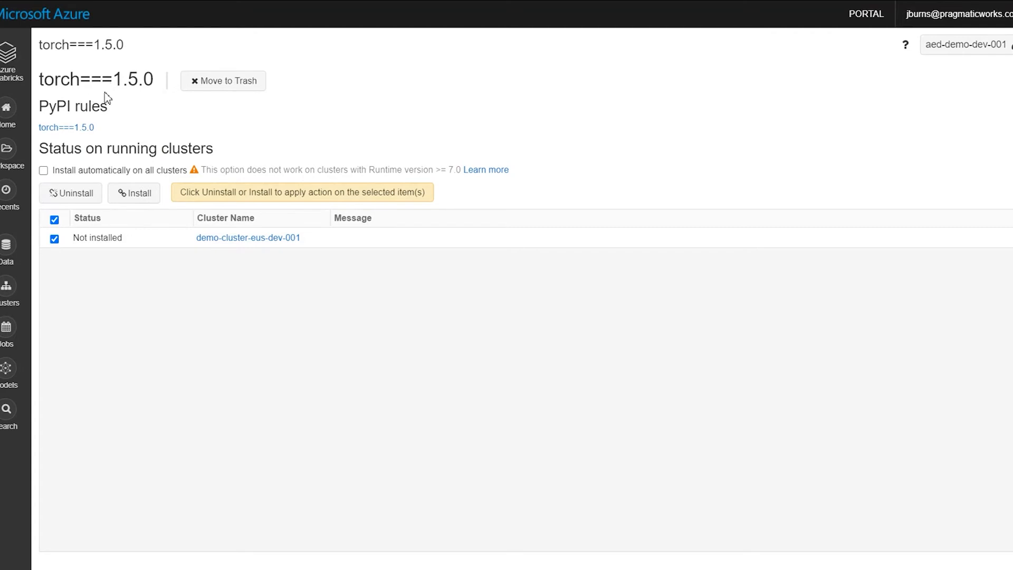
mouse_move(237, 331)
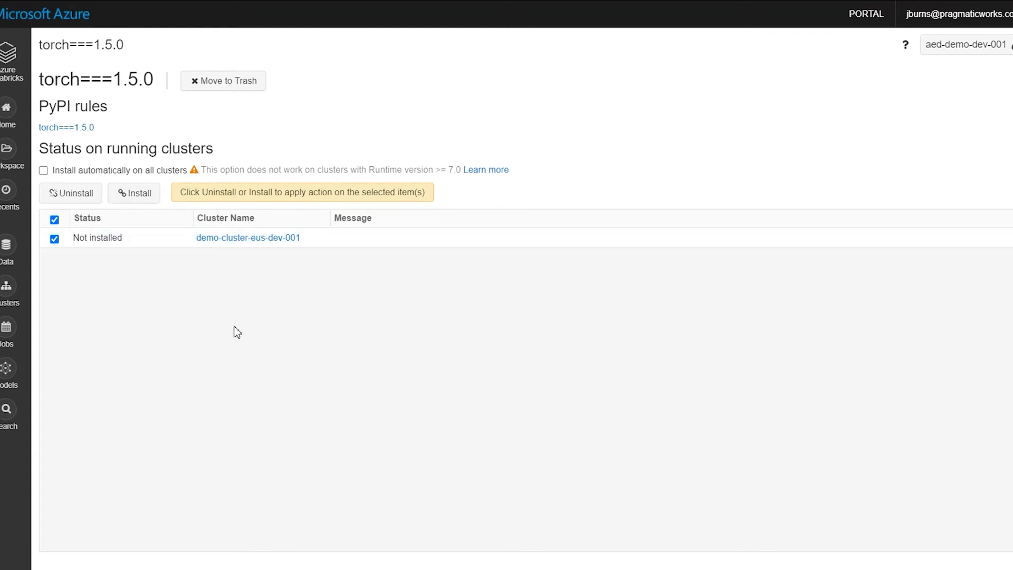
mouse_move(226, 338)
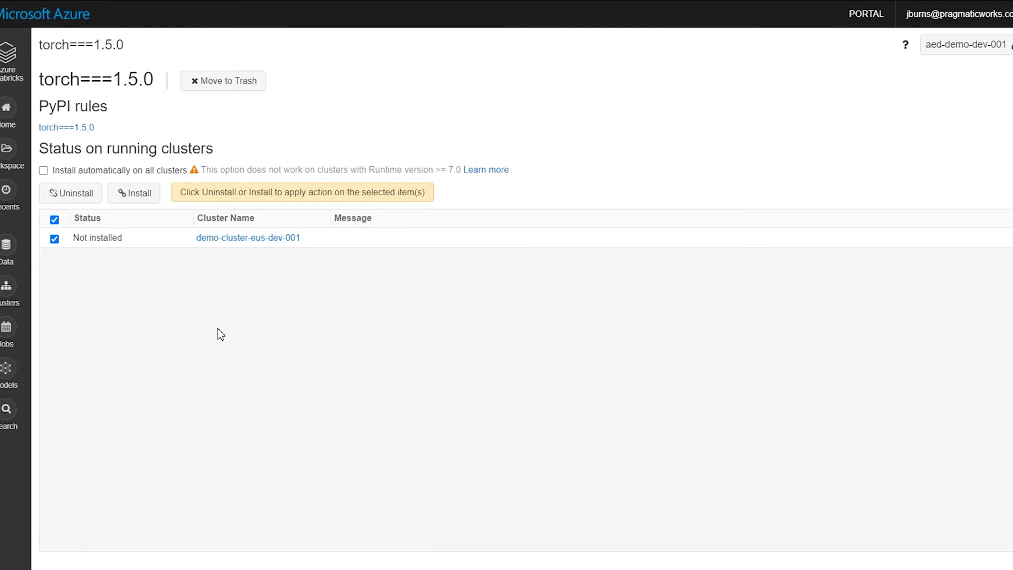
mouse_move(215, 323)
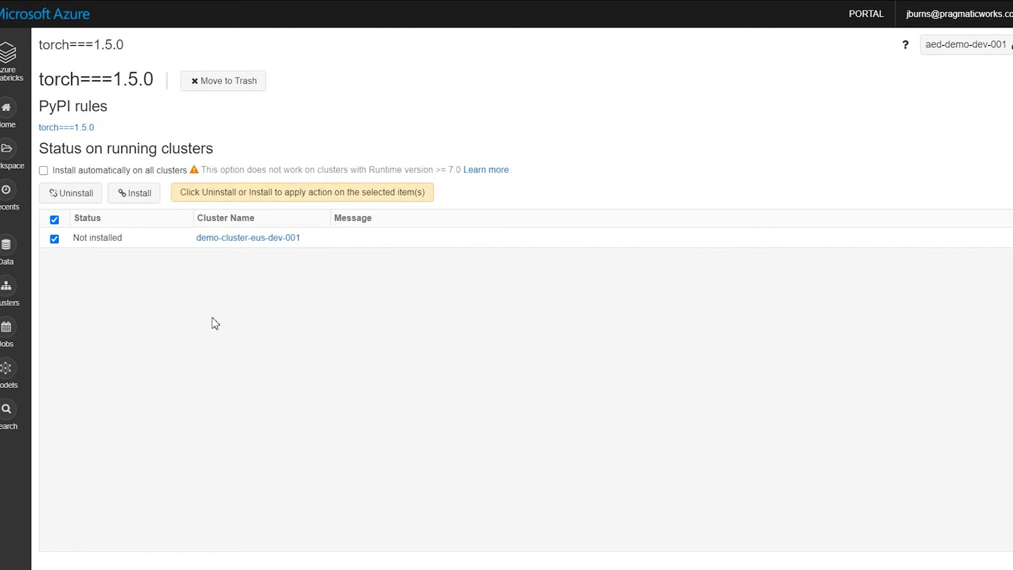
mouse_move(8, 151)
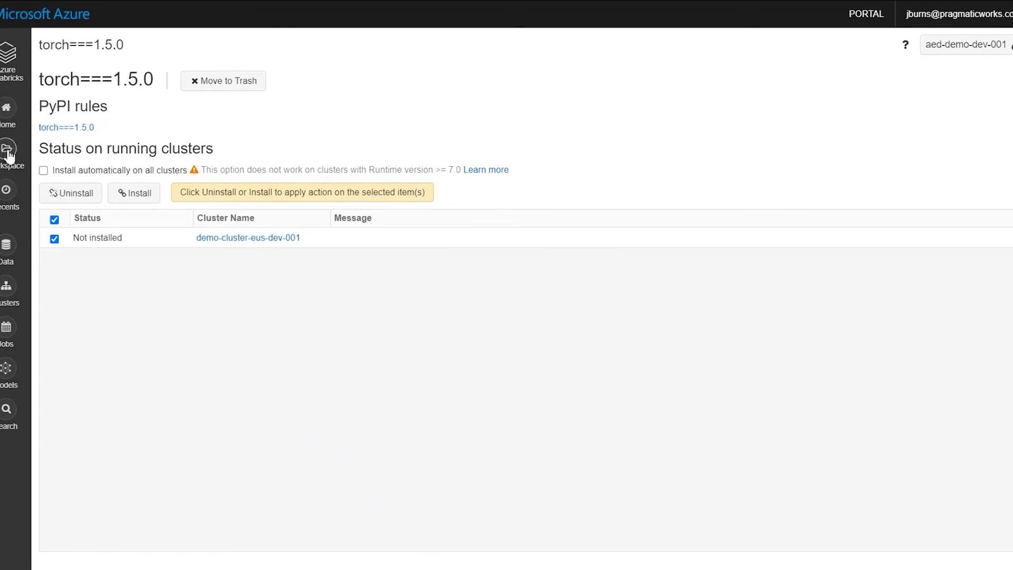
Open 2_Order Extraction - nbl from Workspace and select its %pip install theano cell.
click(8, 149)
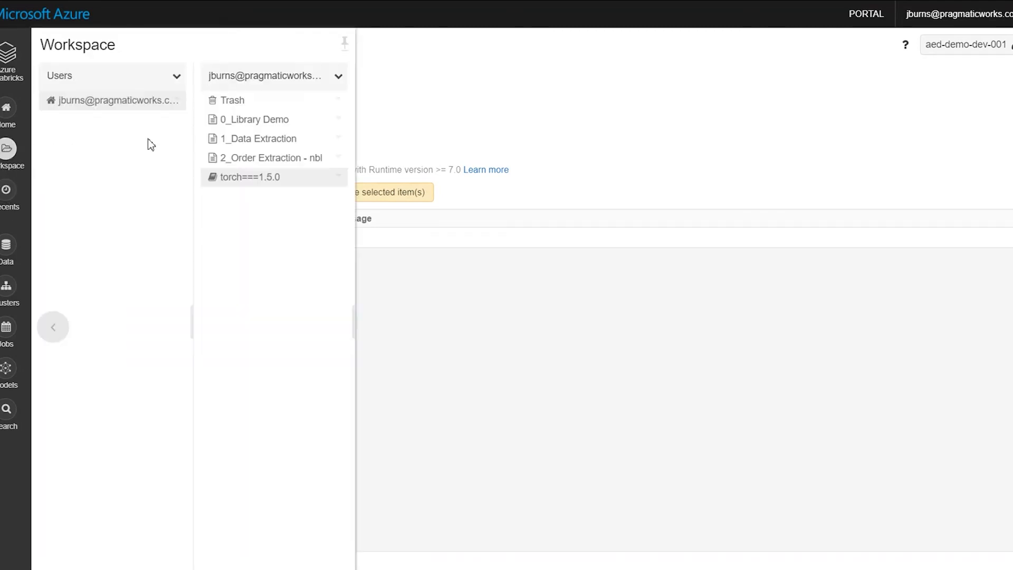
click(269, 158)
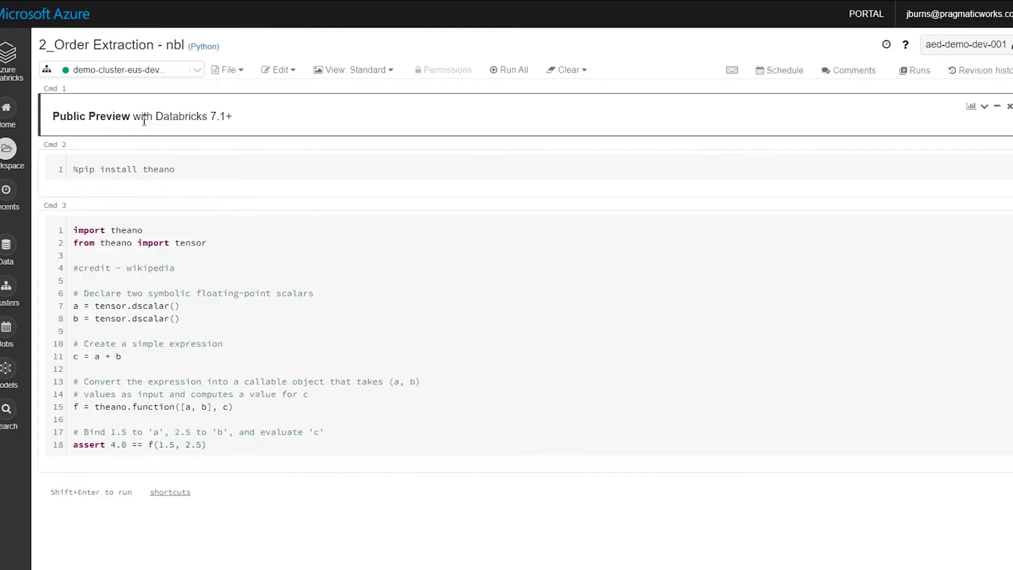
mouse_move(142, 134)
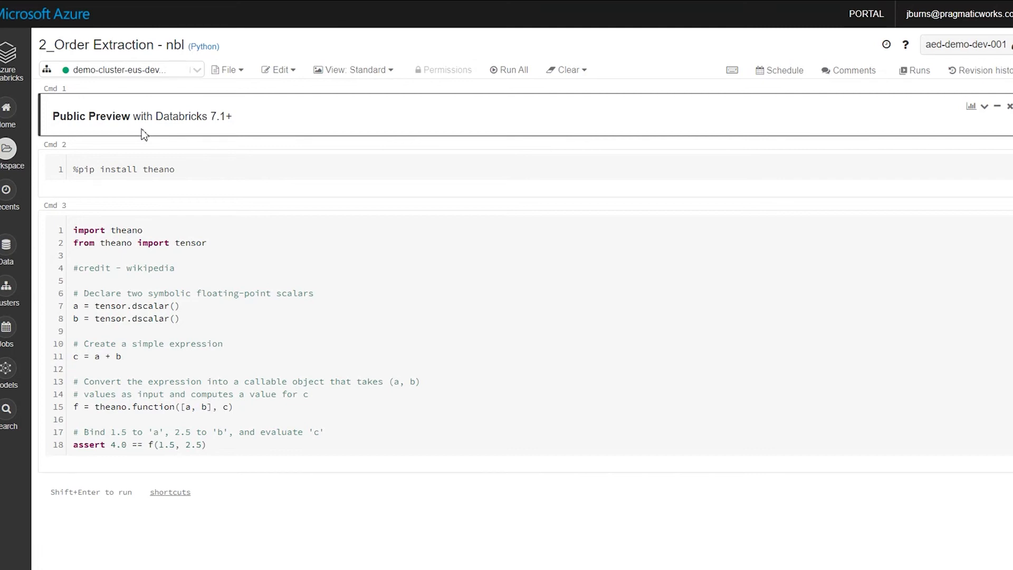
click(189, 169)
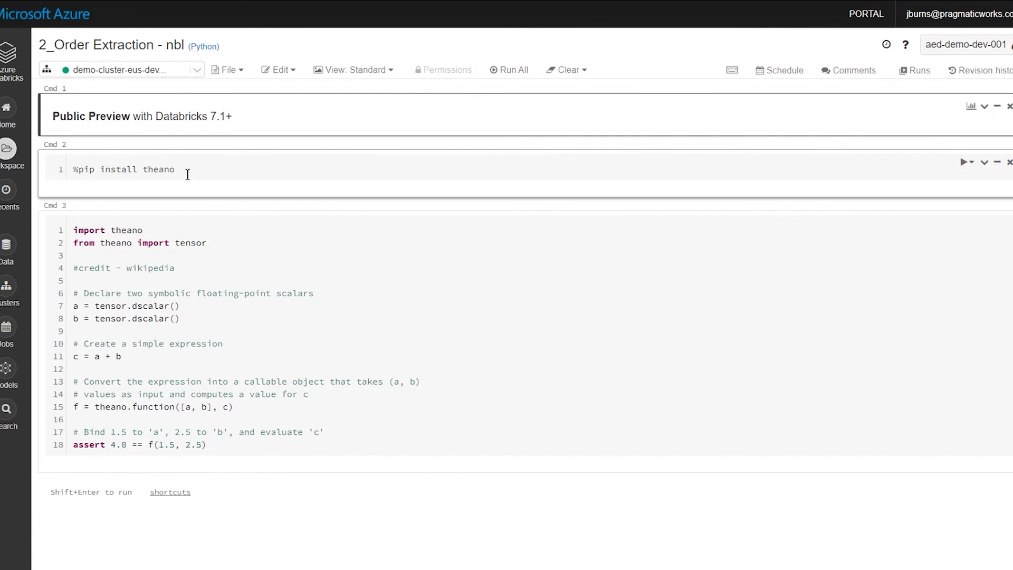
mouse_move(121, 69)
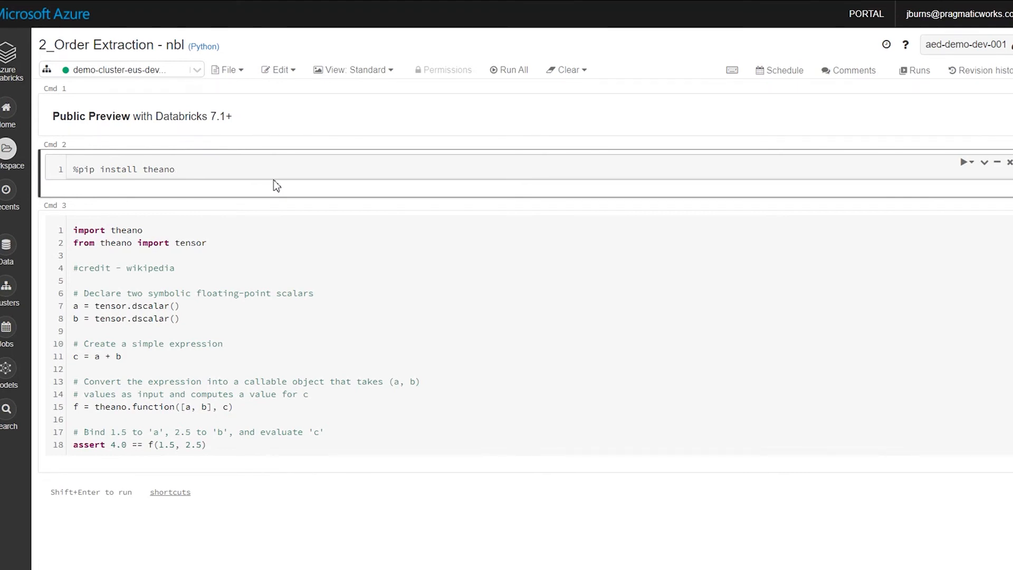
Run %pip install theano, then run the theano example cell without errors.
click(174, 169)
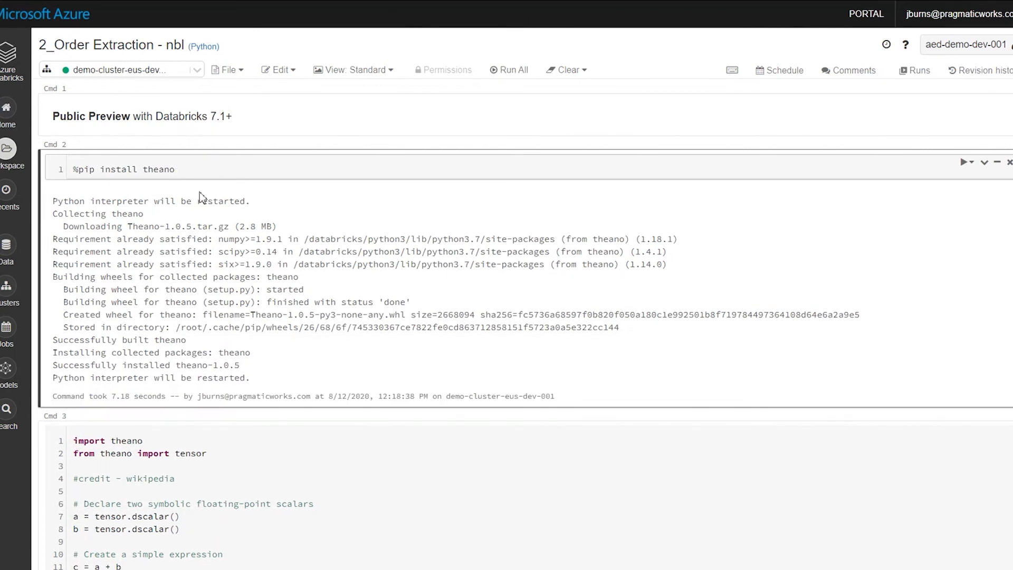
mouse_move(189, 238)
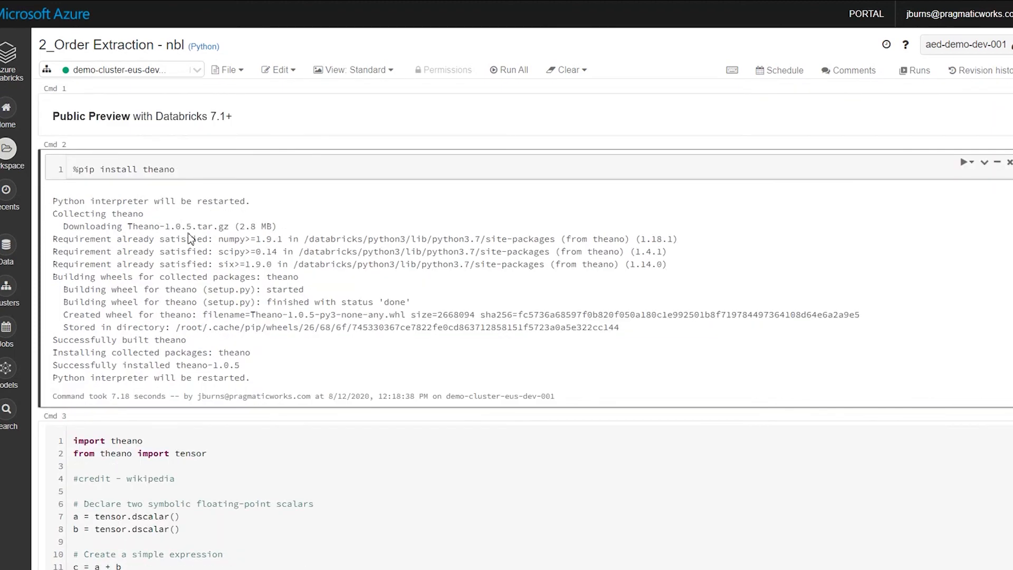
mouse_move(148, 197)
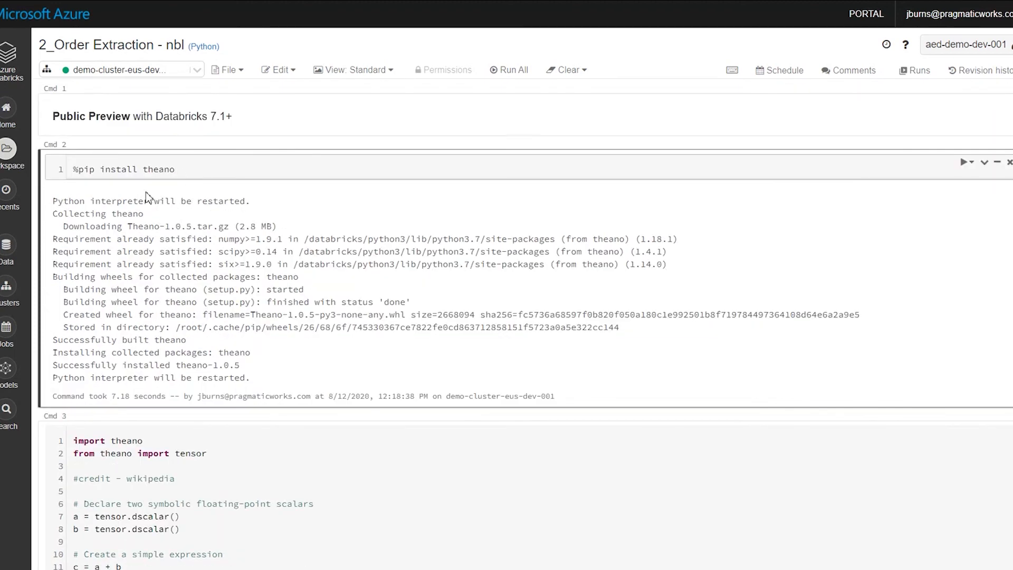
scroll(down, 3)
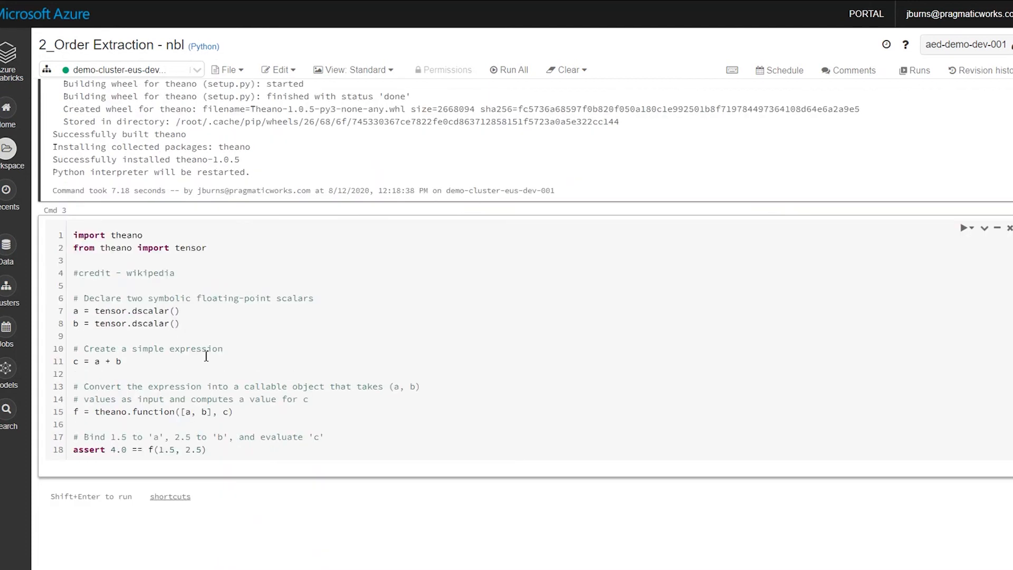
click(968, 227)
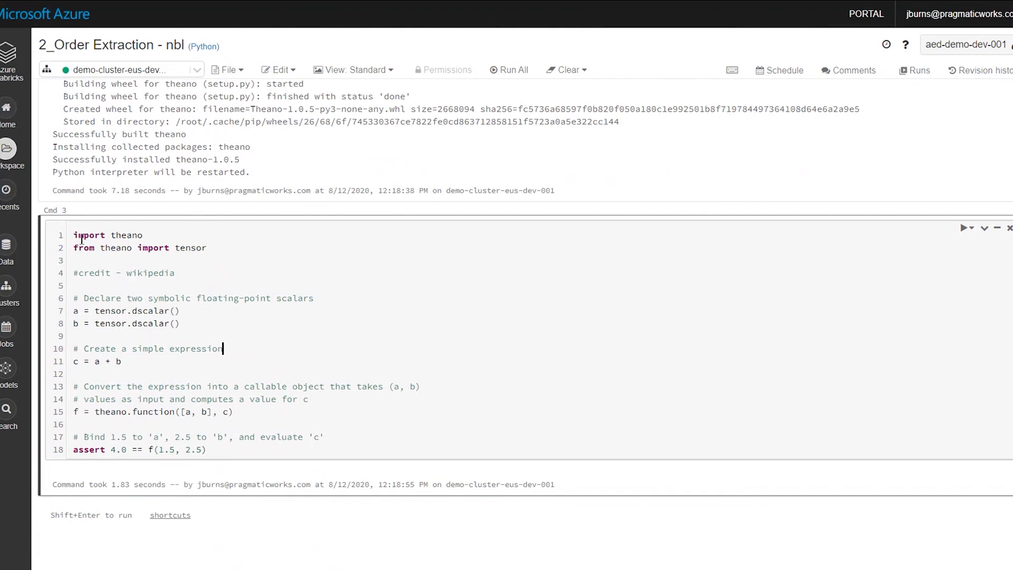
Run import theano in 1_Data Extraction, getting ModuleNotFoundError: No module named 'theano'.
click(10, 189)
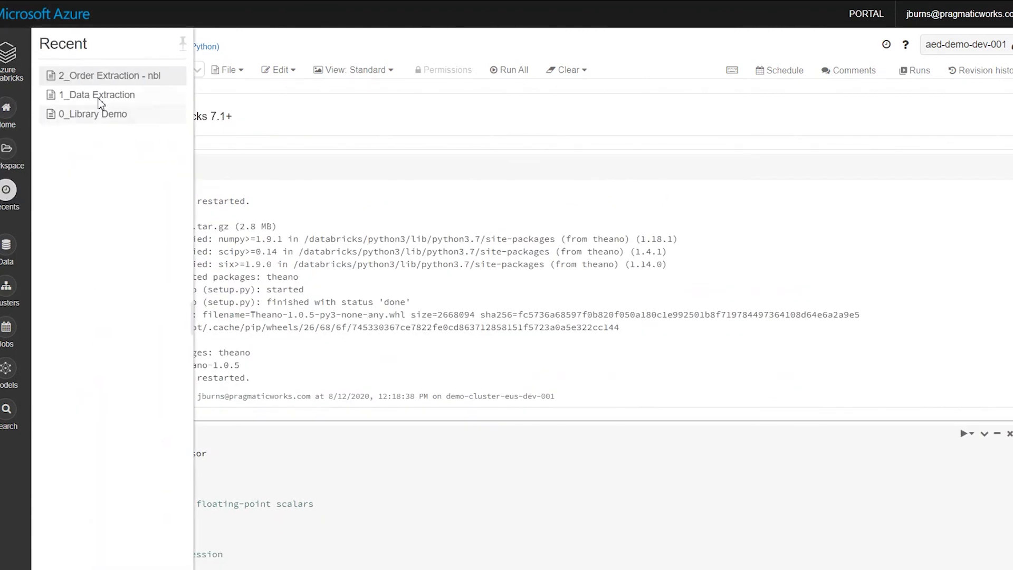
click(97, 94)
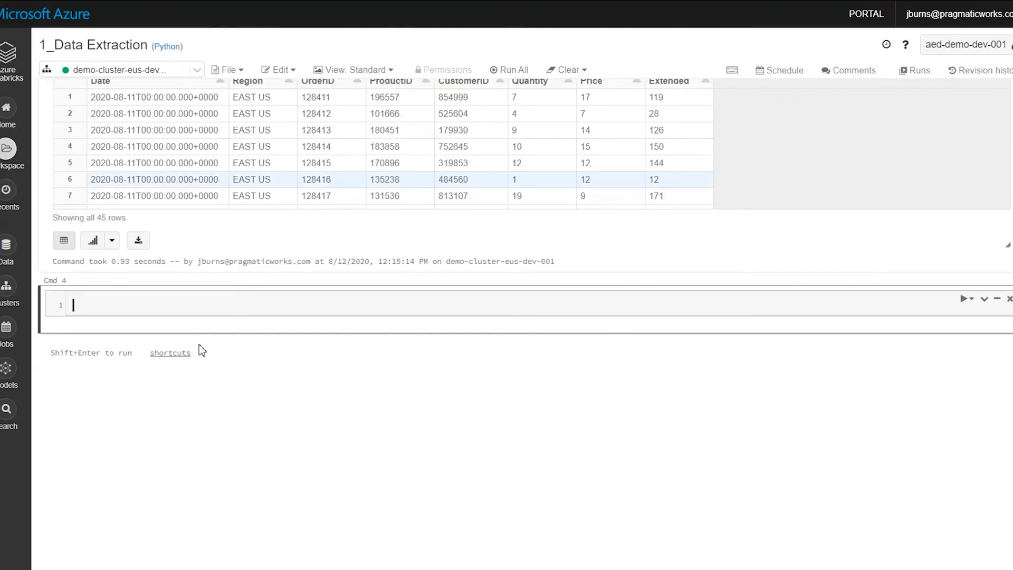
text(import)
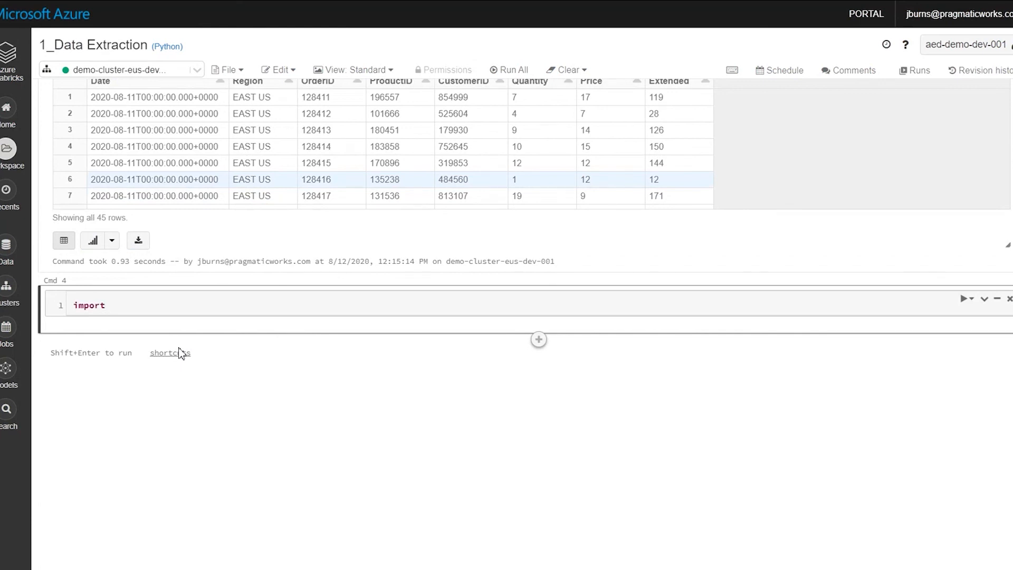
text(theano)
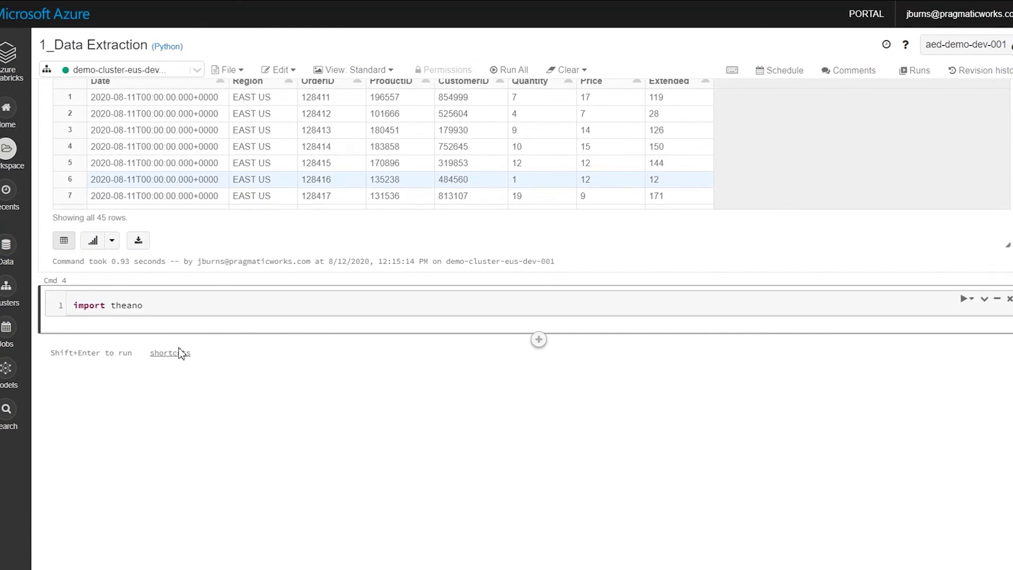
key(shift+enter)
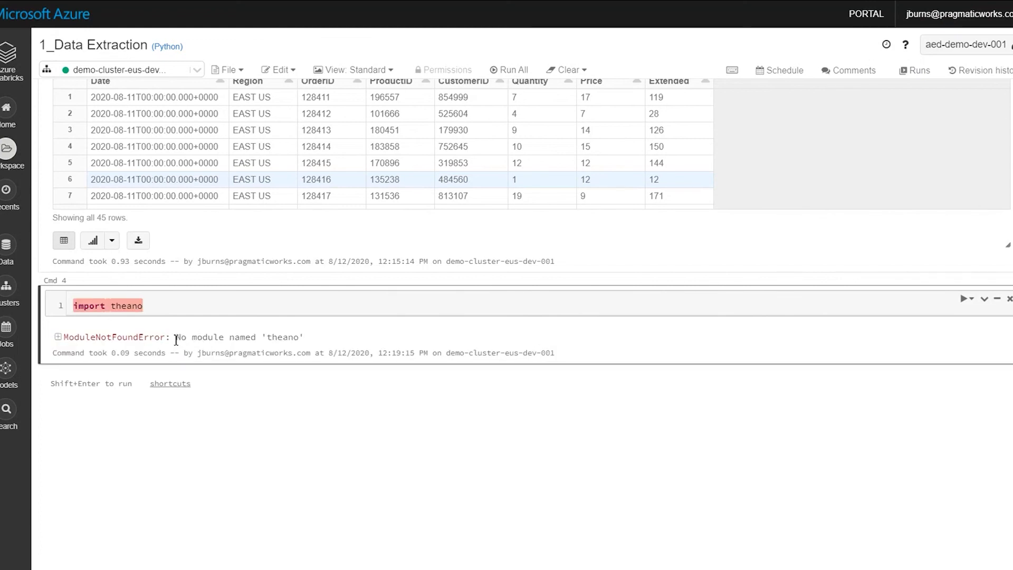
double_click(239, 337)
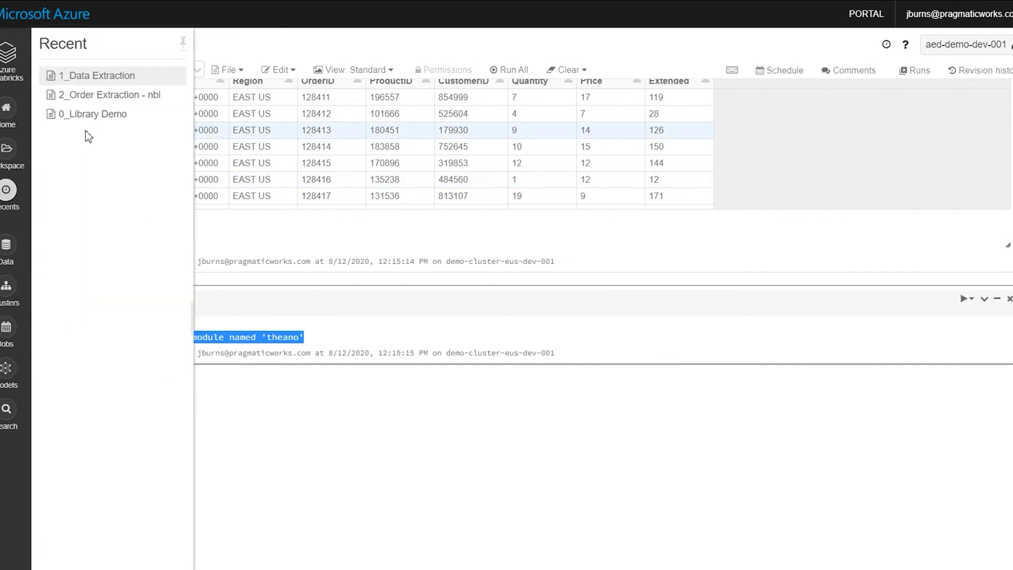
Go via 2_Order Extraction - nbl back to the 0_Library Demo notebook of three library methods.
click(111, 95)
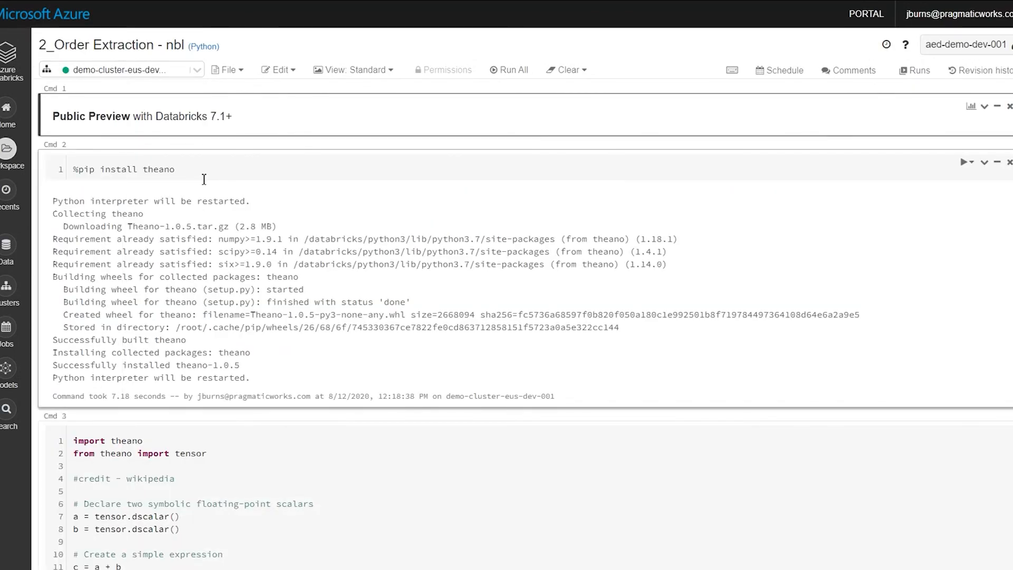
mouse_move(203, 186)
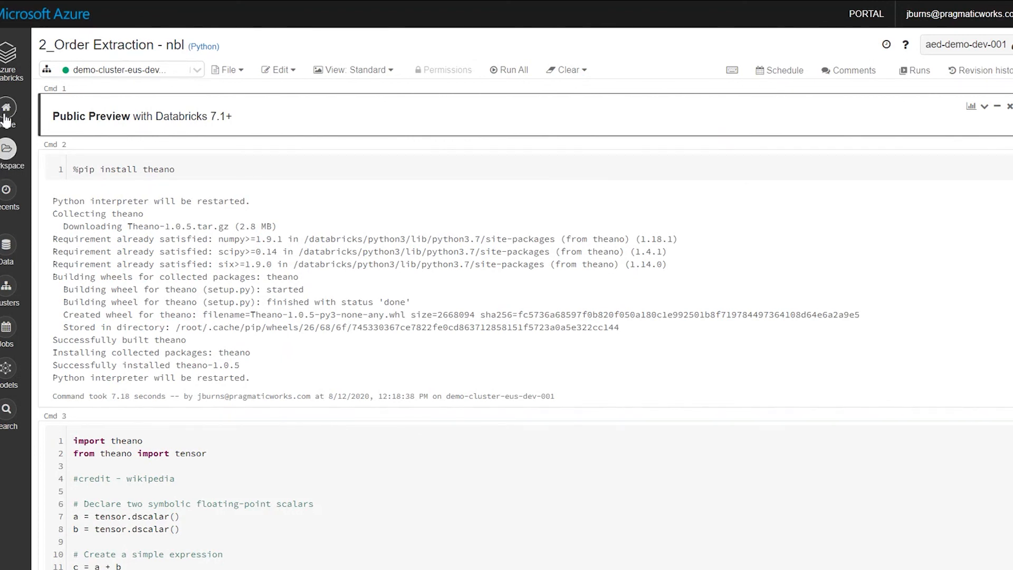
click(7, 149)
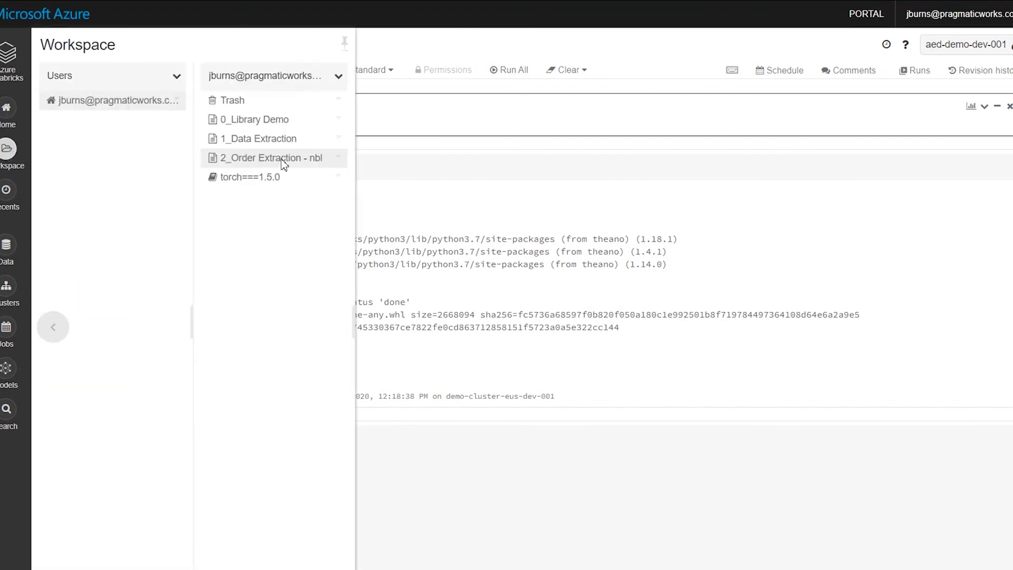
click(255, 120)
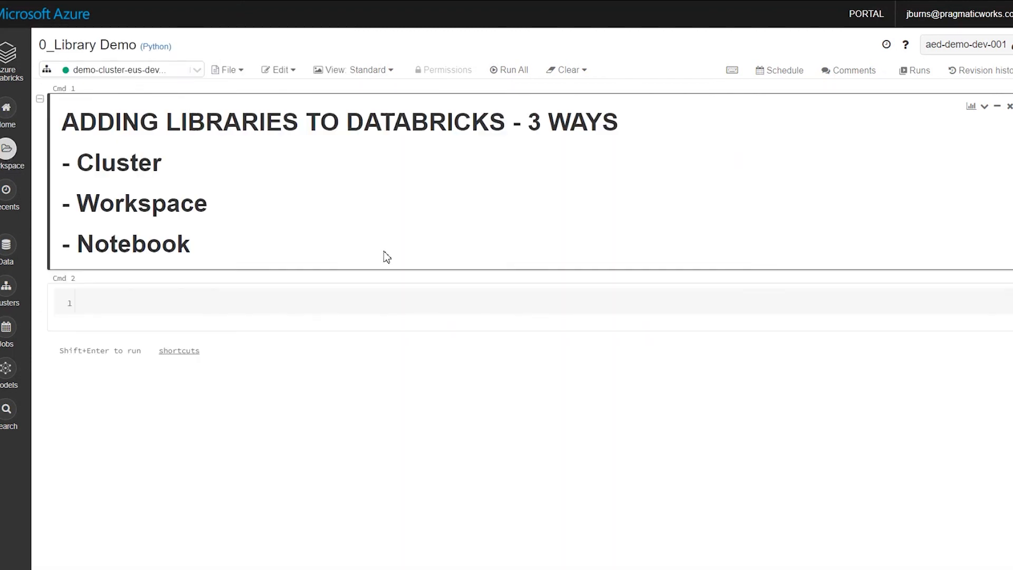